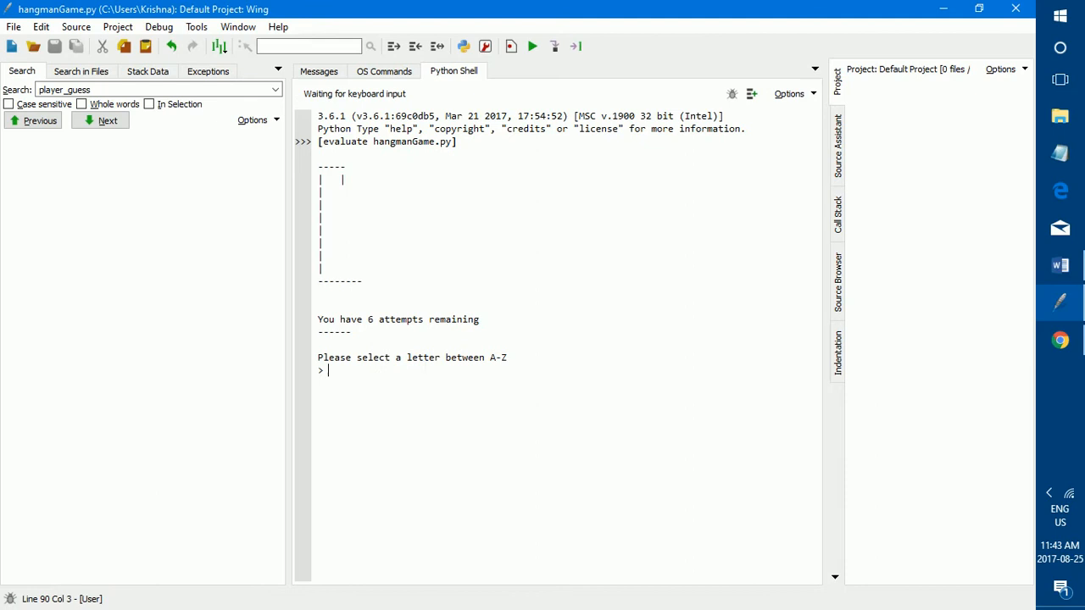
Step: Test the hangman game with non-letter guesses '1' and 'ab', then start a new blank file
text(1)
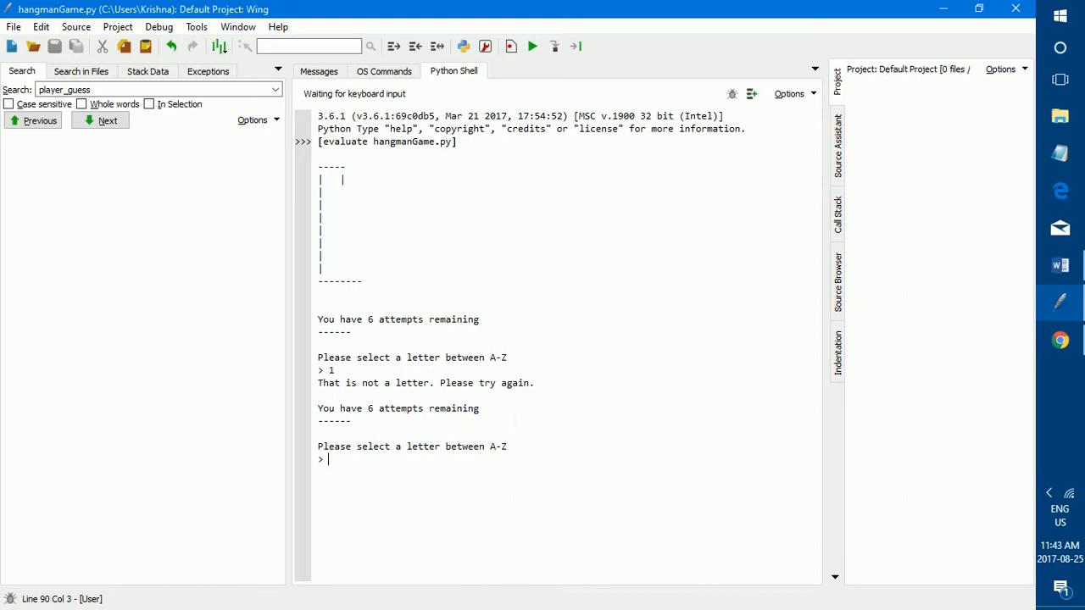
text(ab)
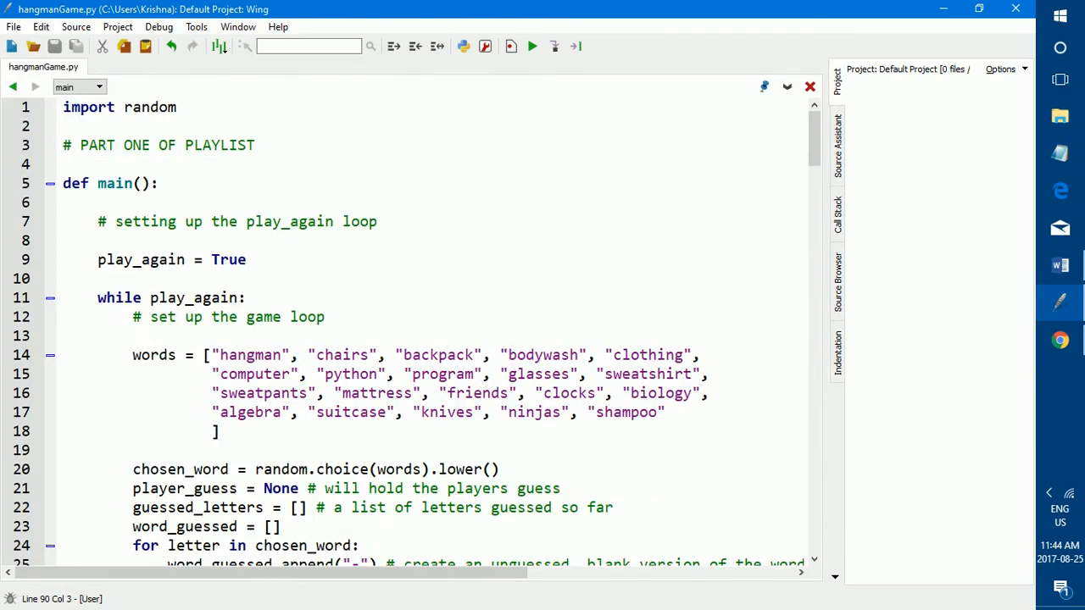
click(14, 28)
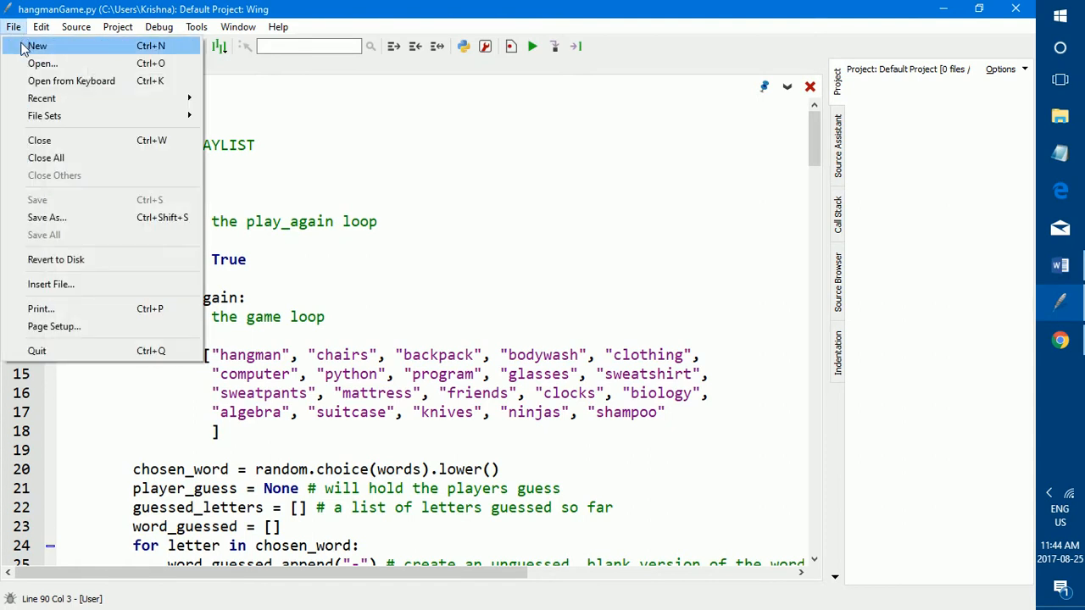
click(36, 46)
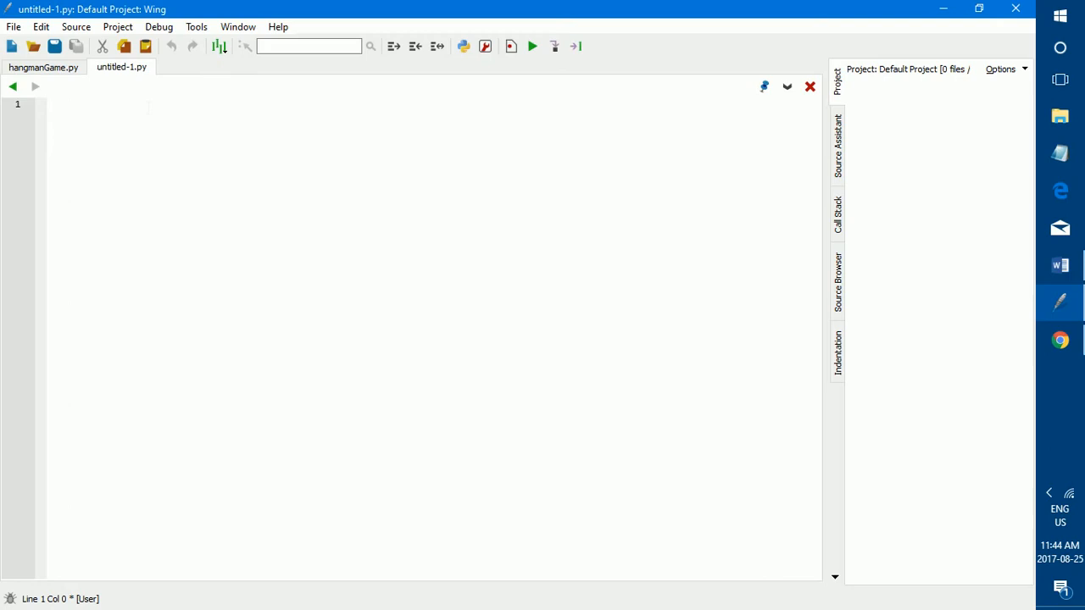
Step: Write 'import random', 'play_again = True' and 'while play_again:' in the new file
text(import random)
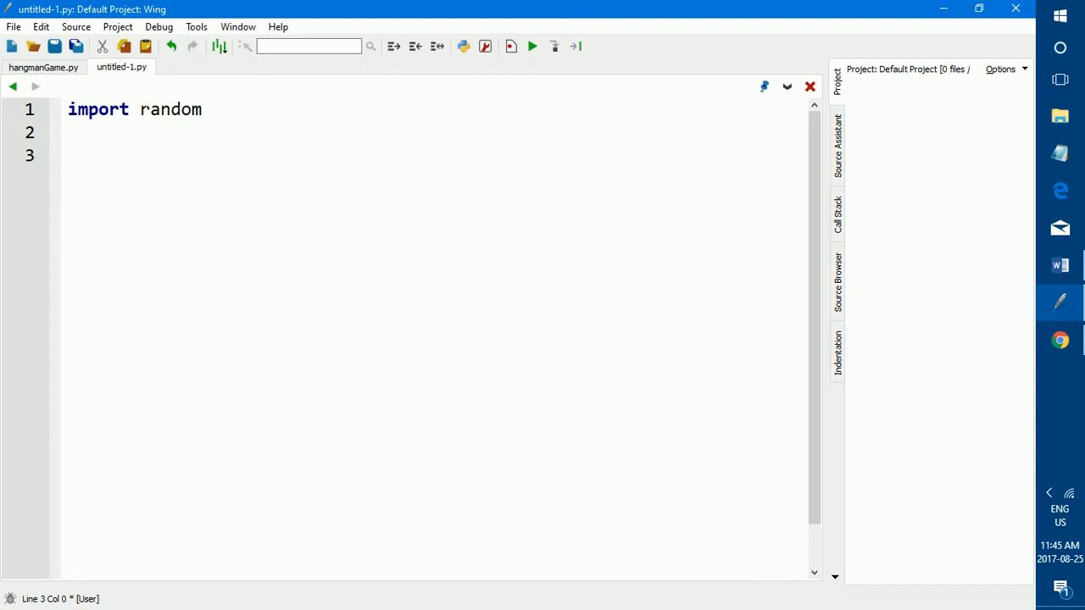
text(play)
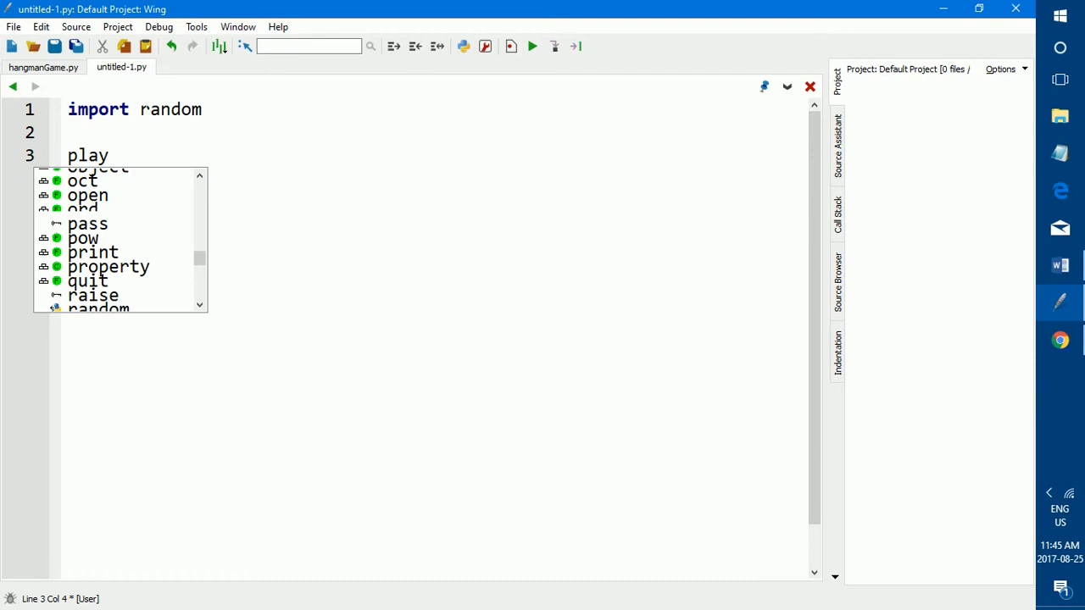
text(_again)
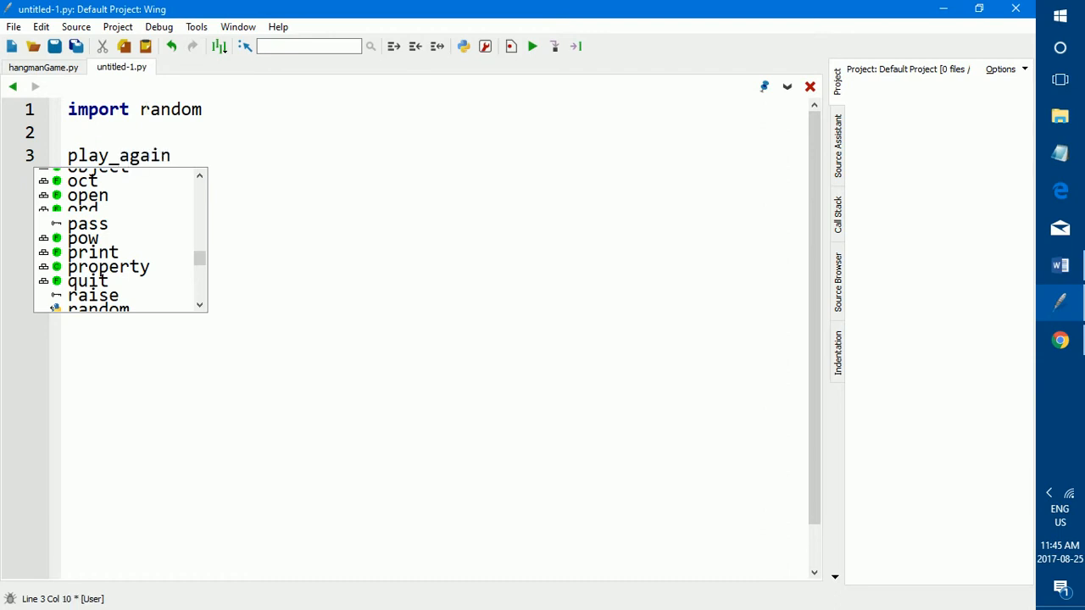
text(= True)
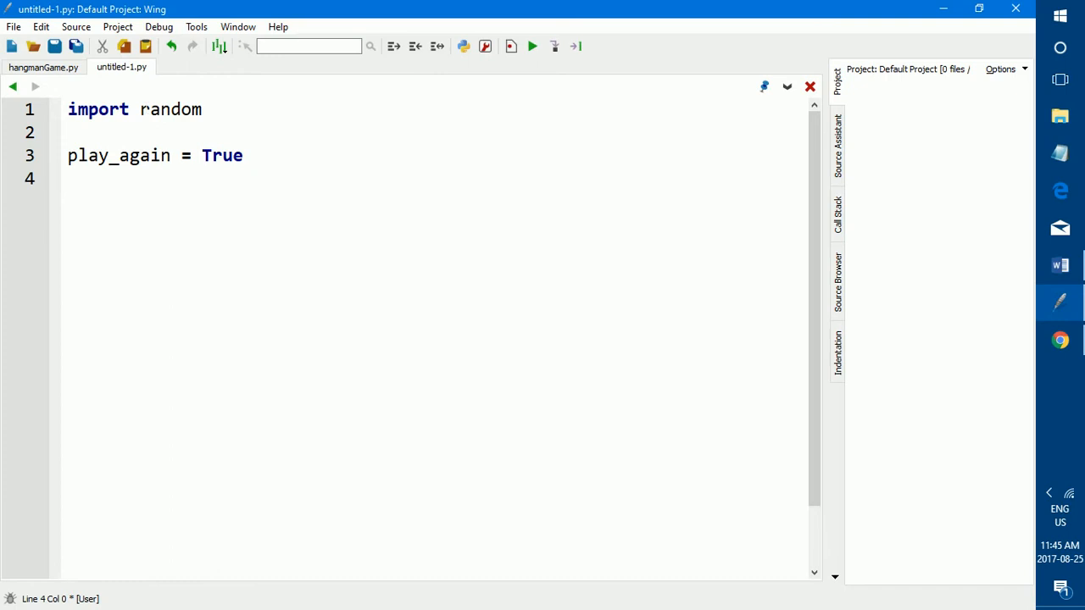
text(while)
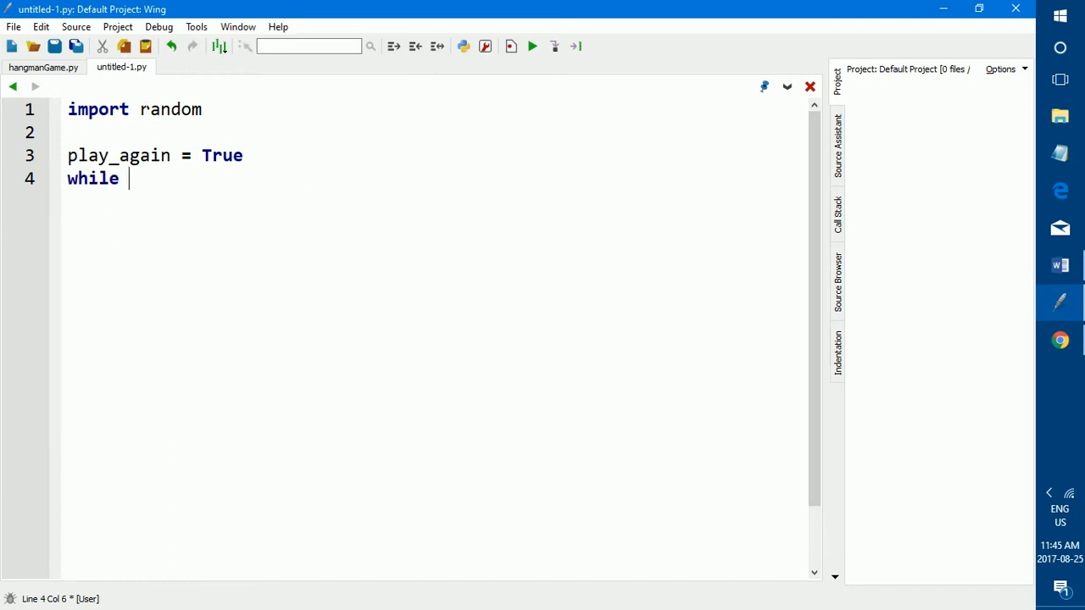
text(play_again:)
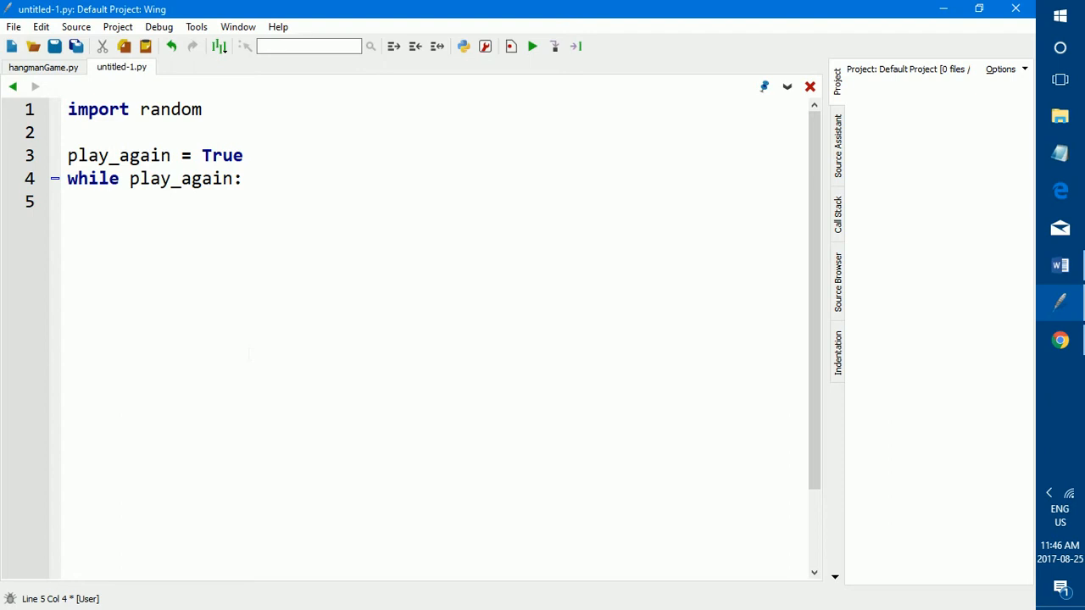
Step: Begin words_list inside the loop with 'ninjas', 'python', 'jazz' and 'university'
text(w)
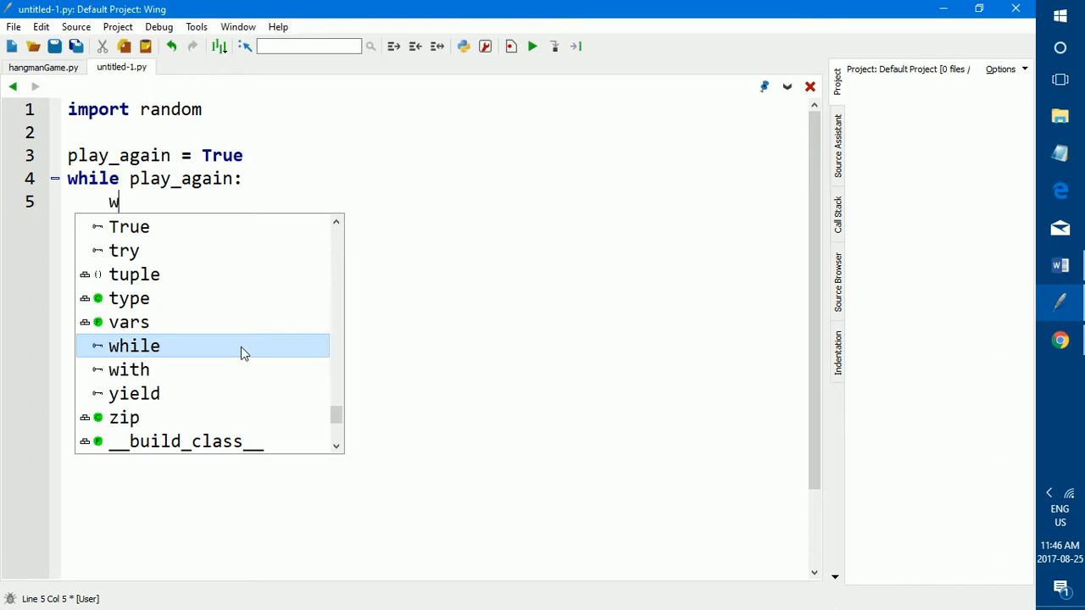
text(or)
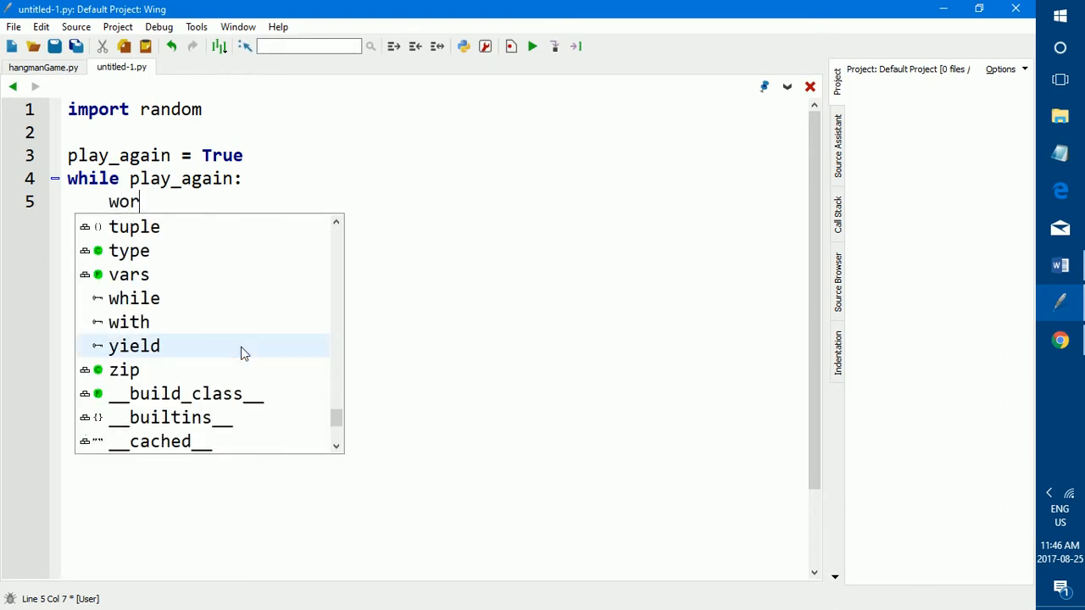
text(ds_l)
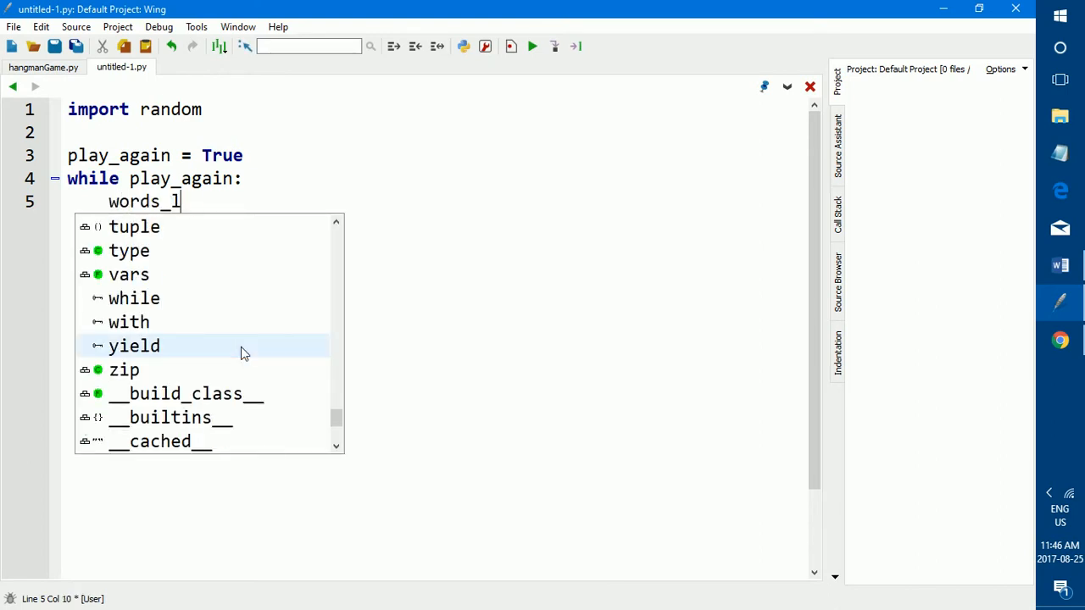
text(ist = [)
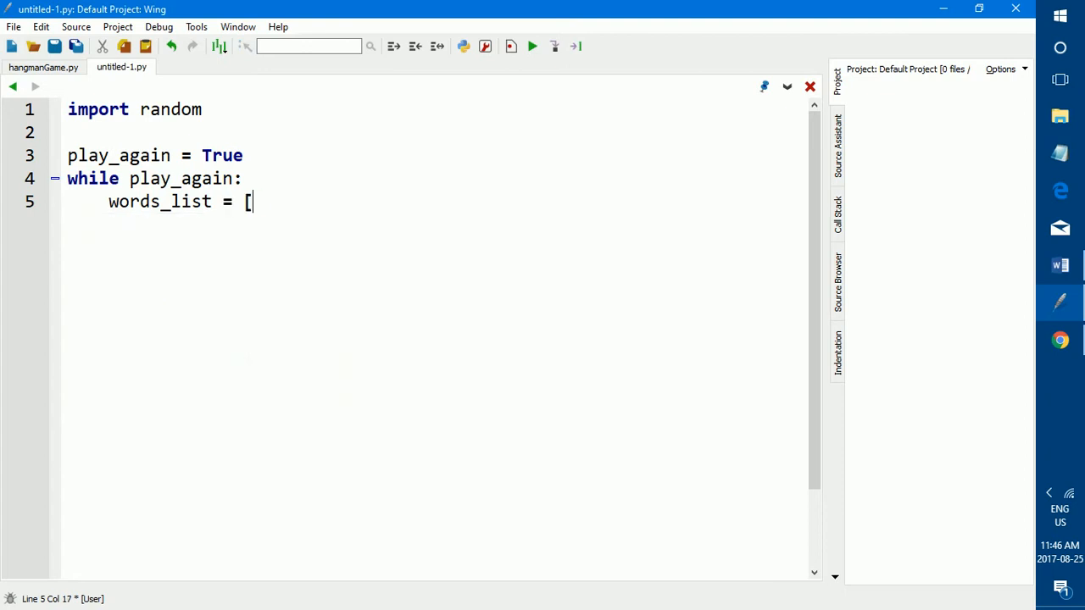
text(])
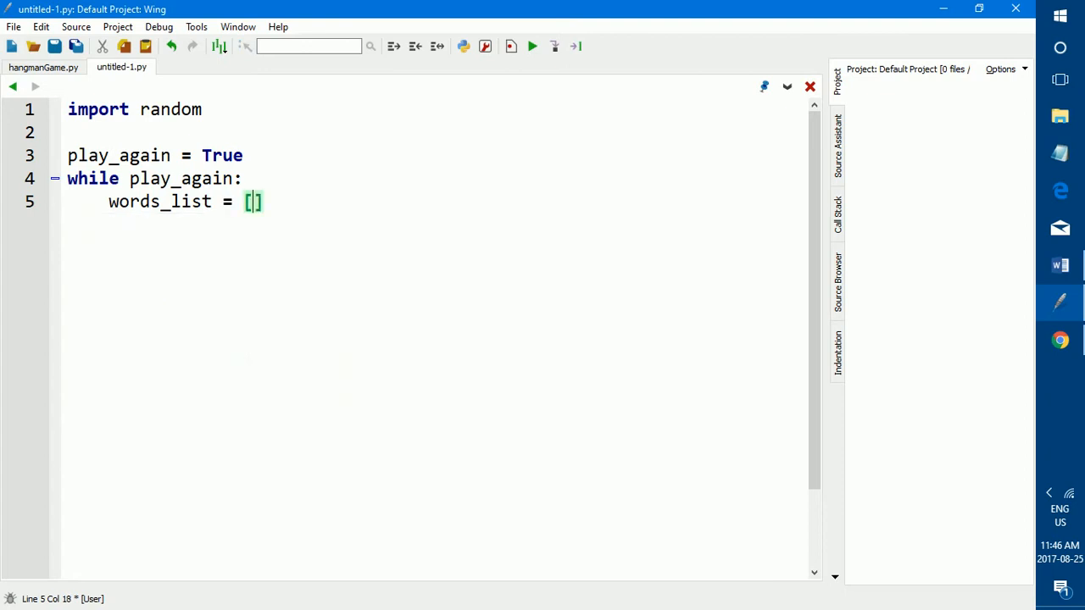
text(')
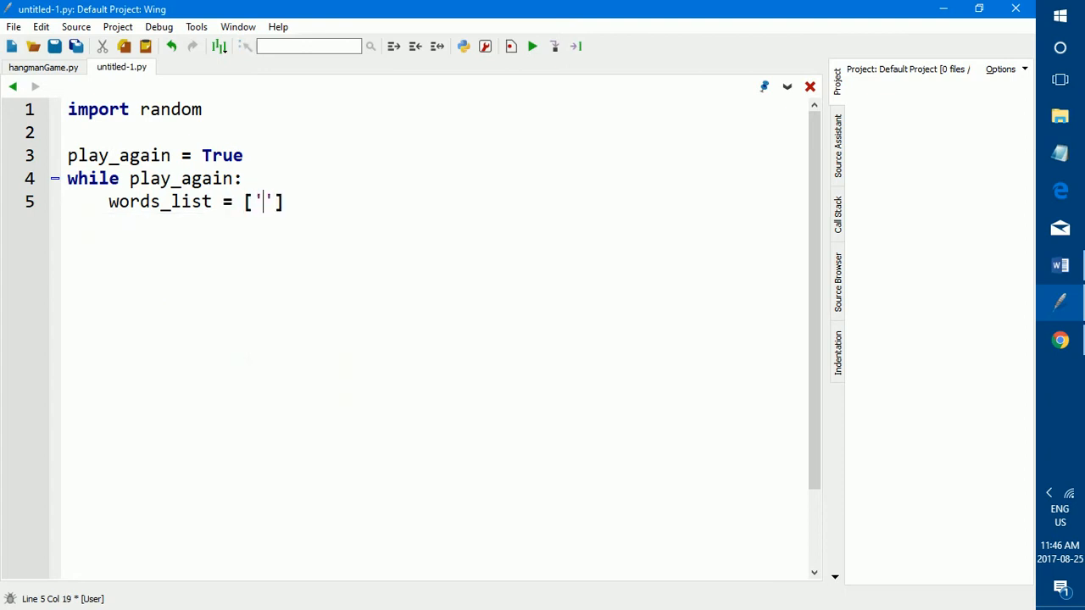
text(ninjs)
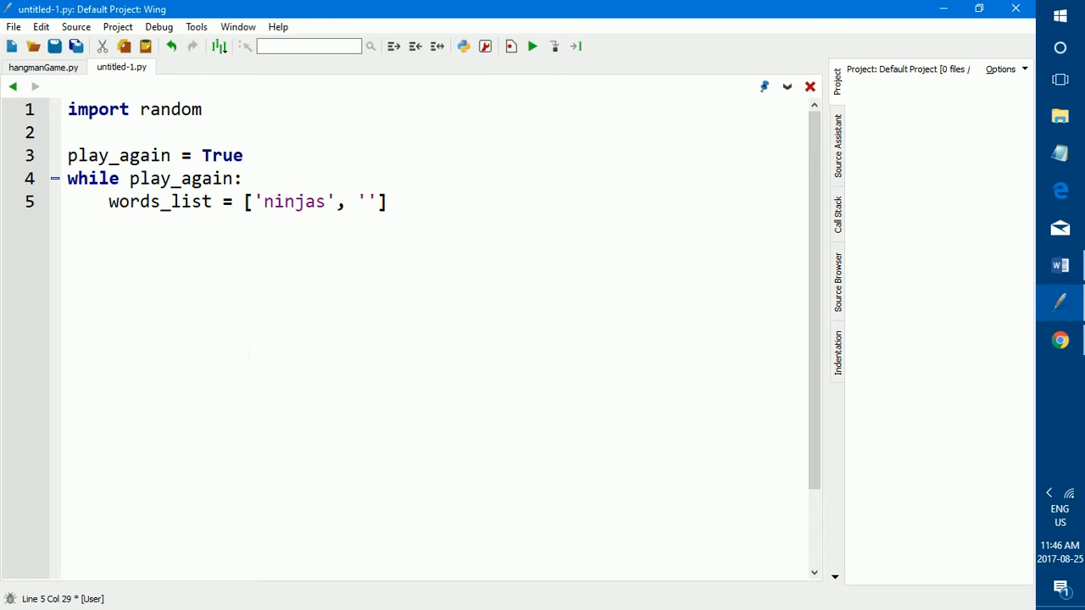
text(python)
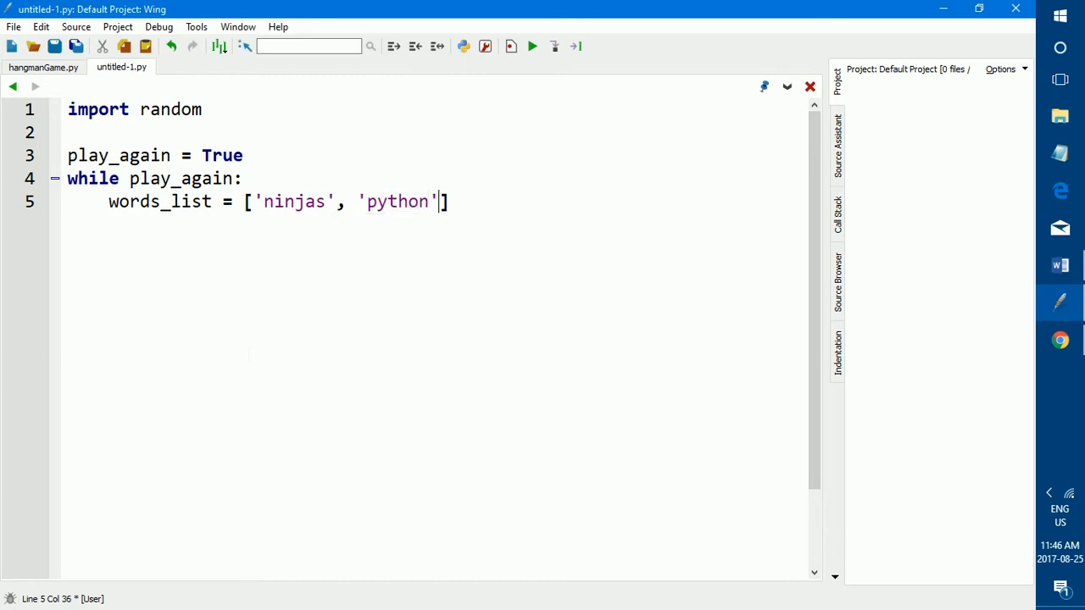
text(, '')
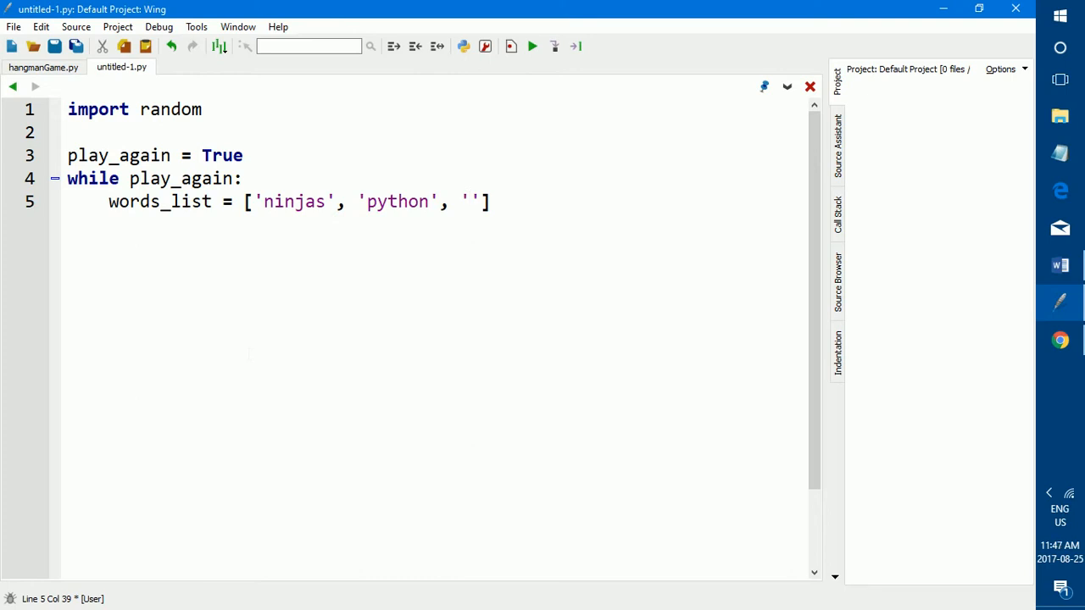
text(jazz)
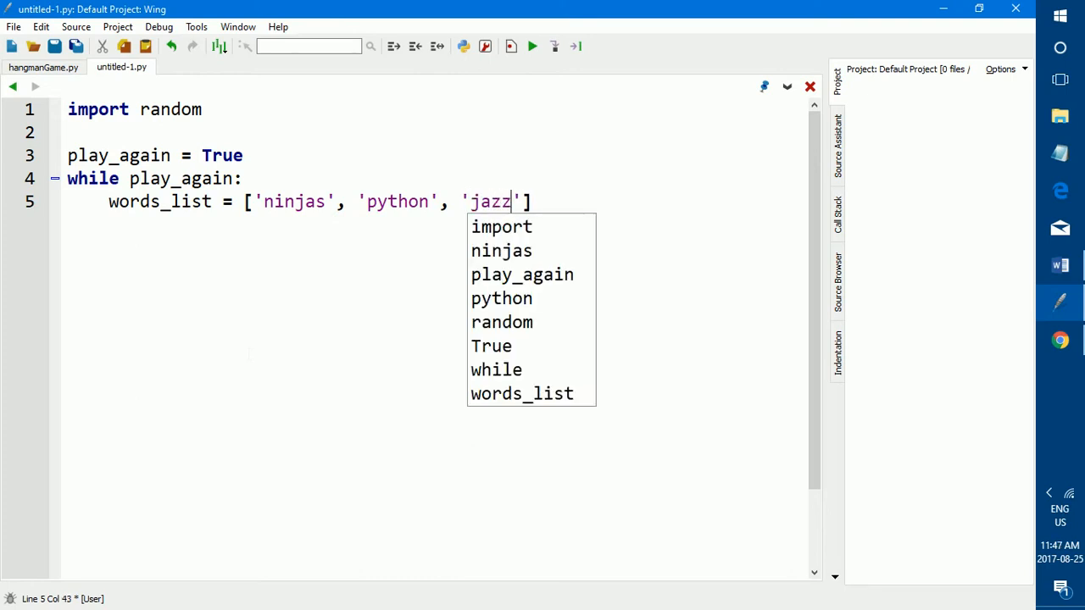
text(, '')
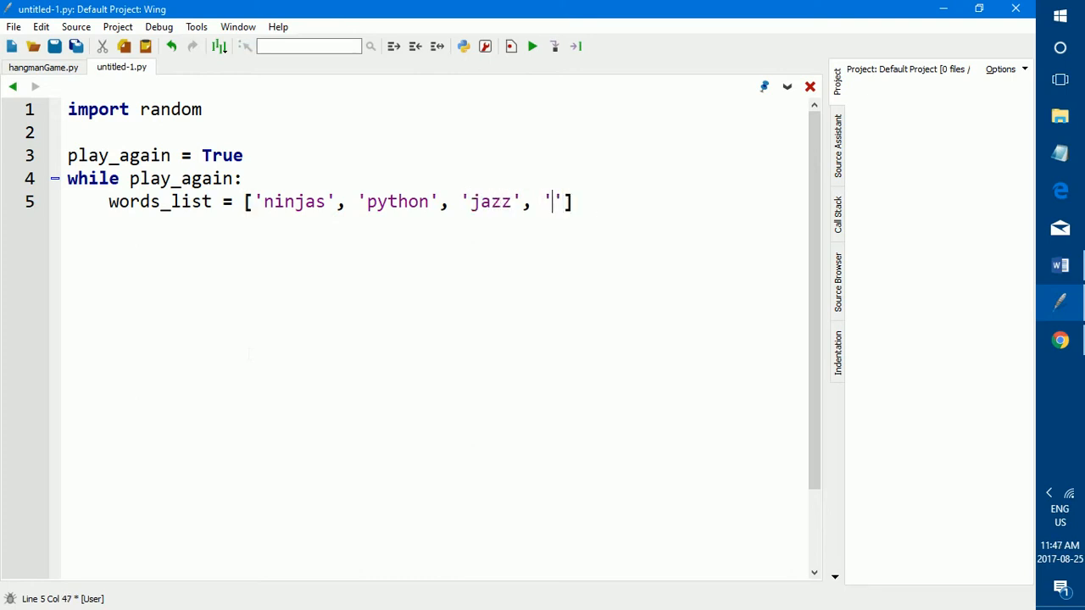
text(universi)
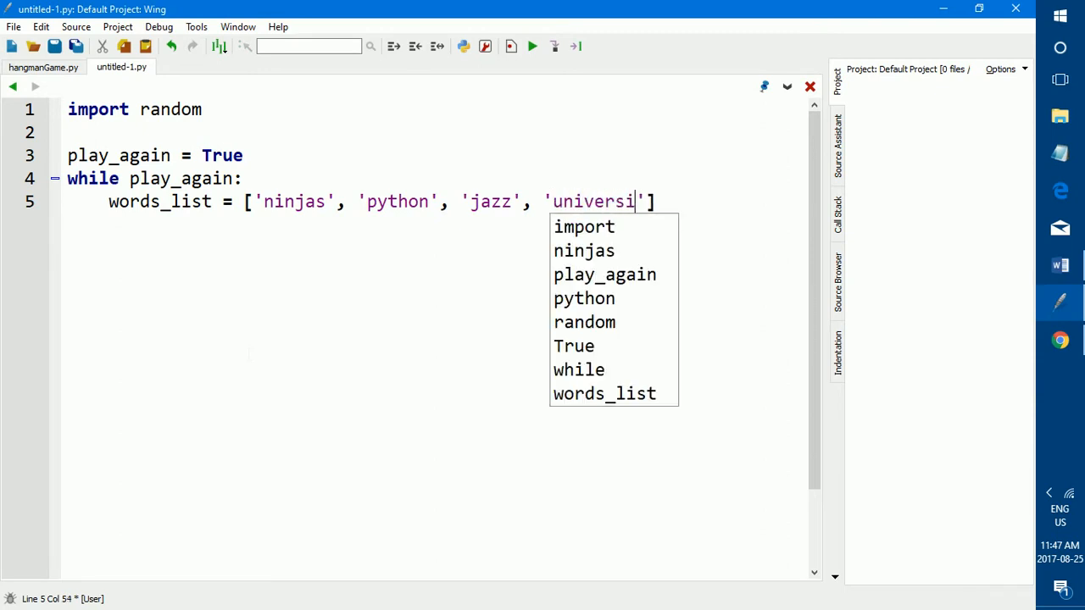
text(ty)
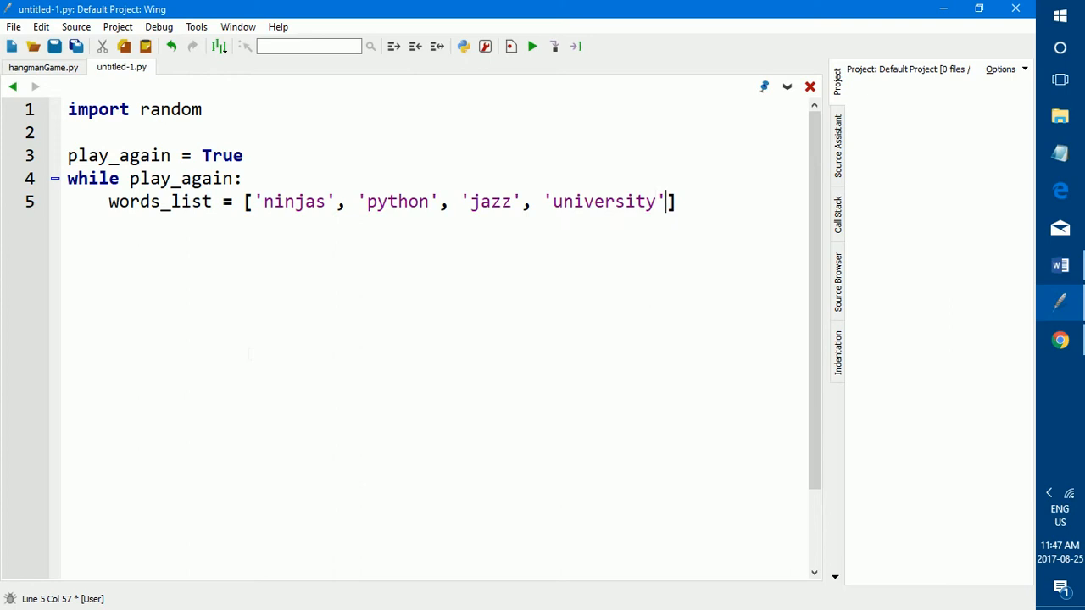
Step: Extend words_list with 'programming', 'mattress' and 'kindergarden' and close the list
text(, '')
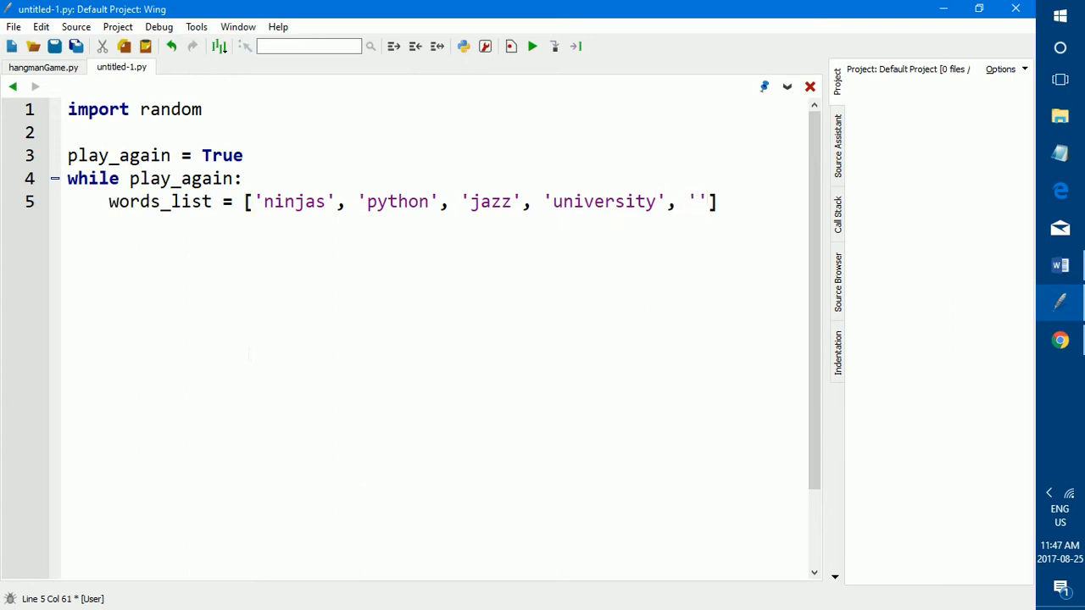
text(programming)
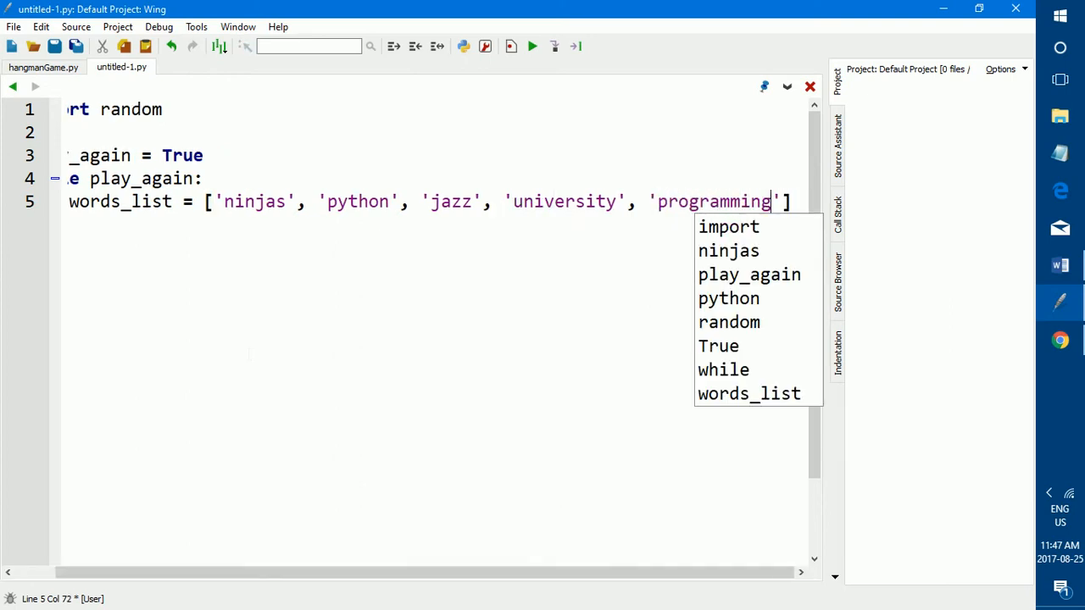
text(,)
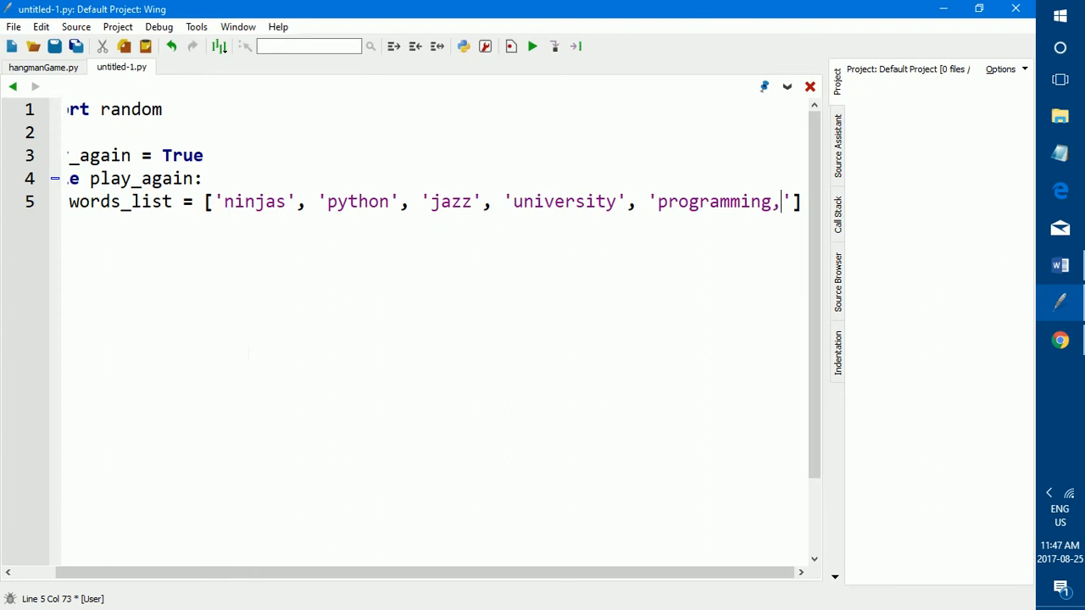
key(BackSpace)
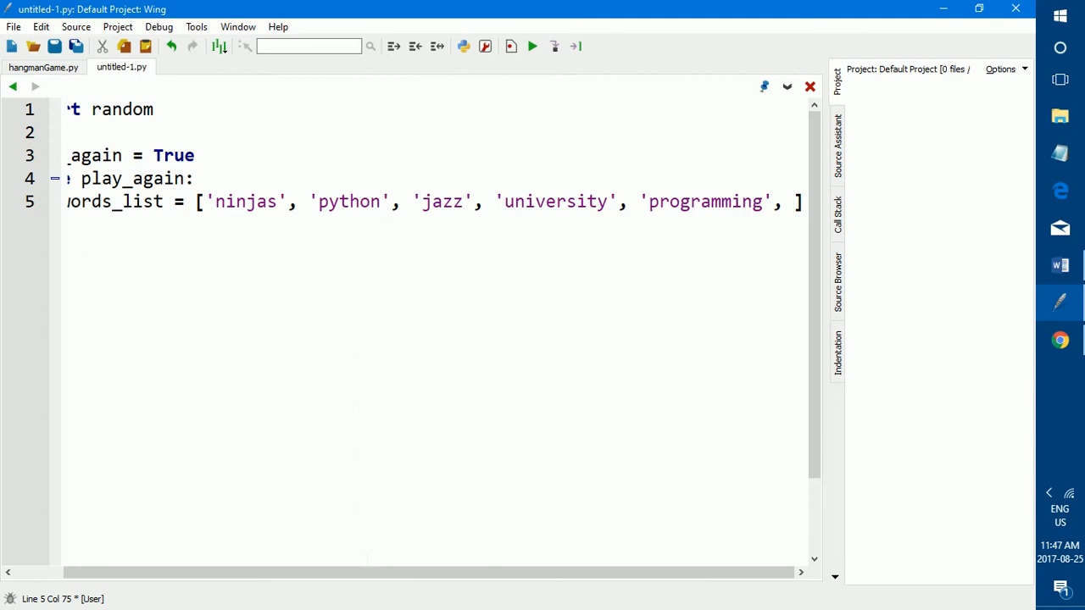
text(ma)
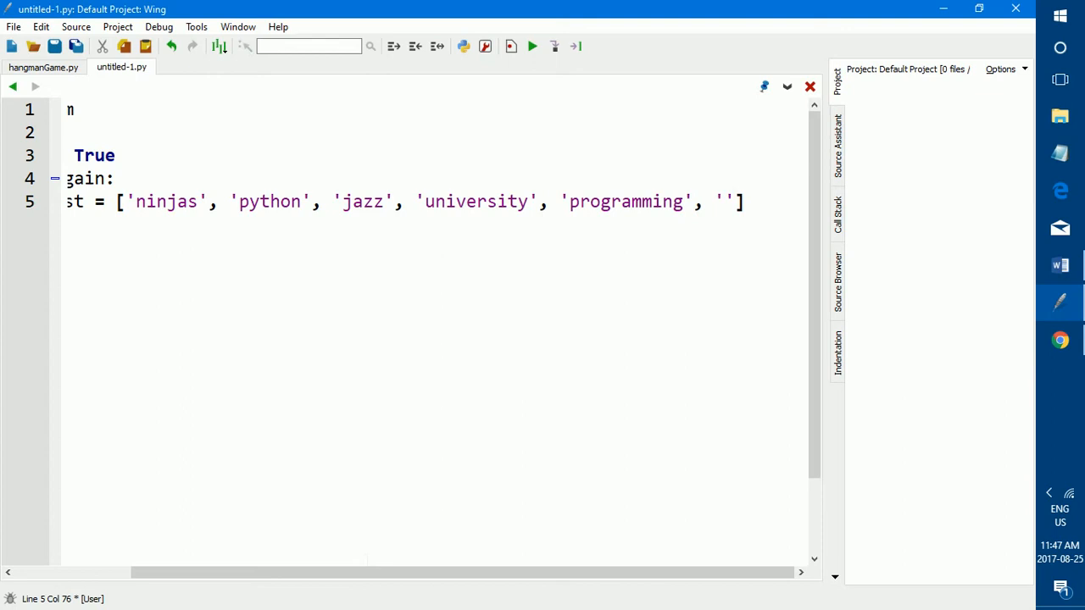
text(matress',)
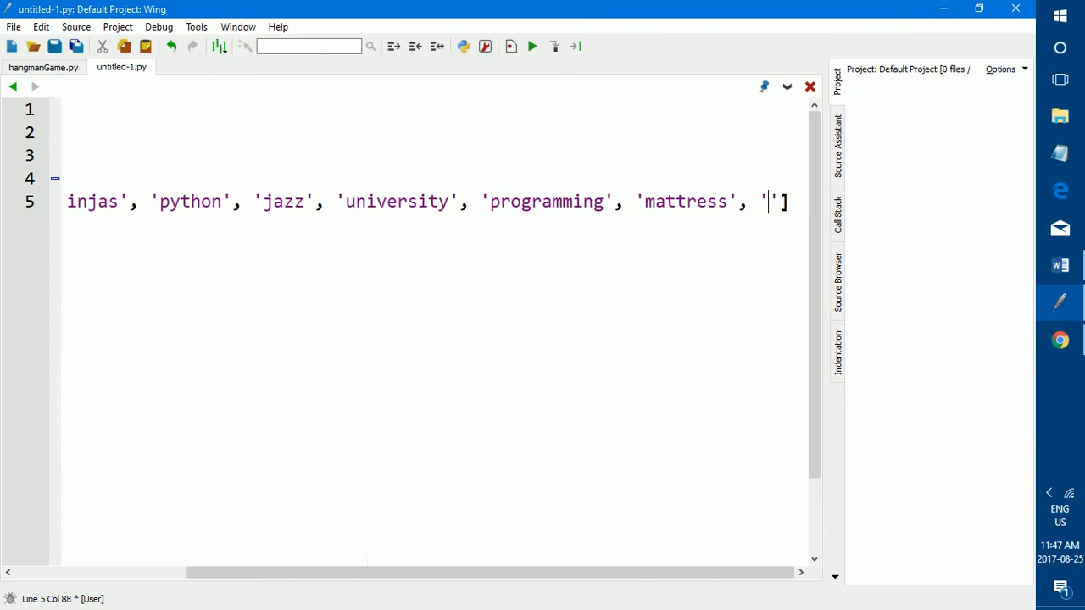
text(kinder)
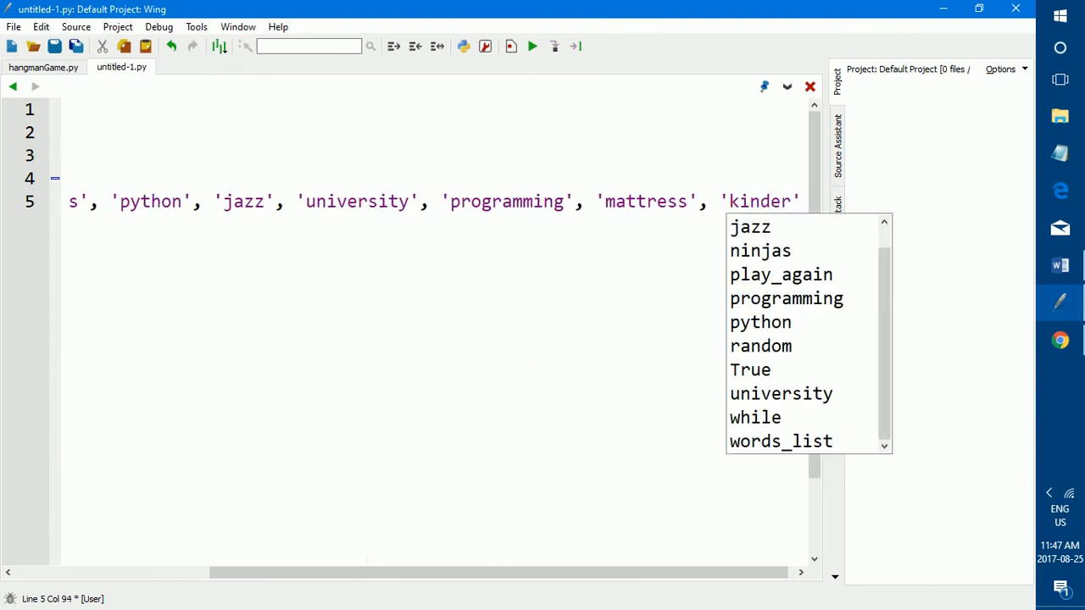
text(garden'])
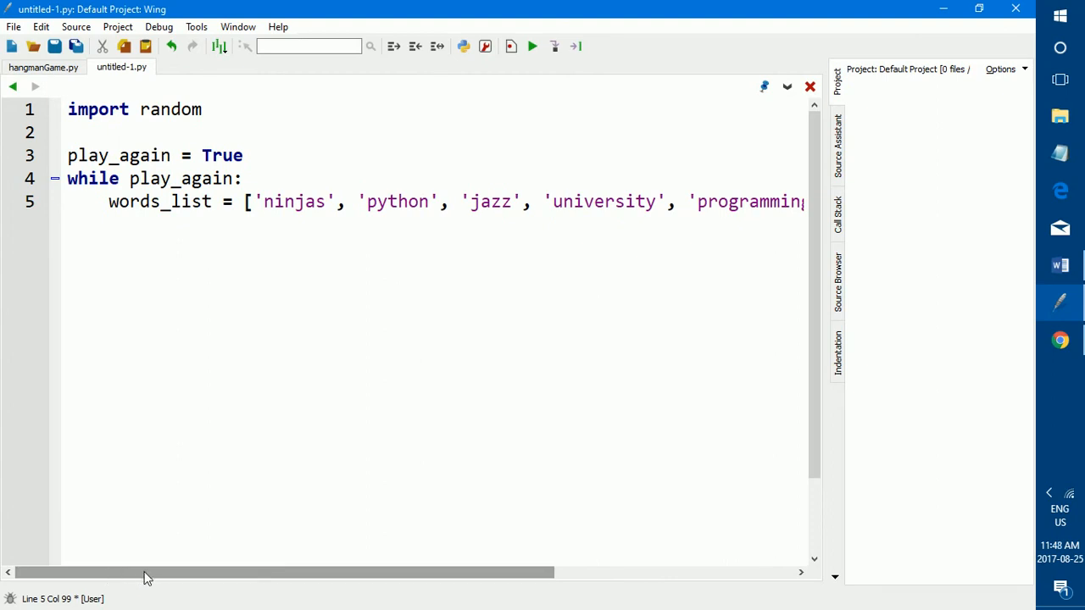
mouse_move(180, 575)
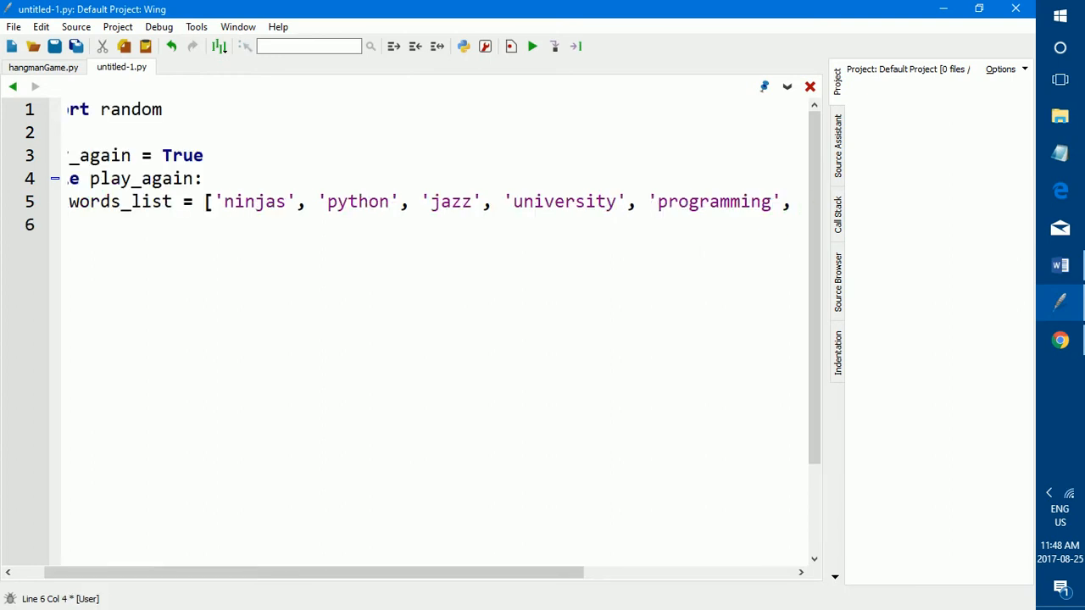
scroll(left, 3)
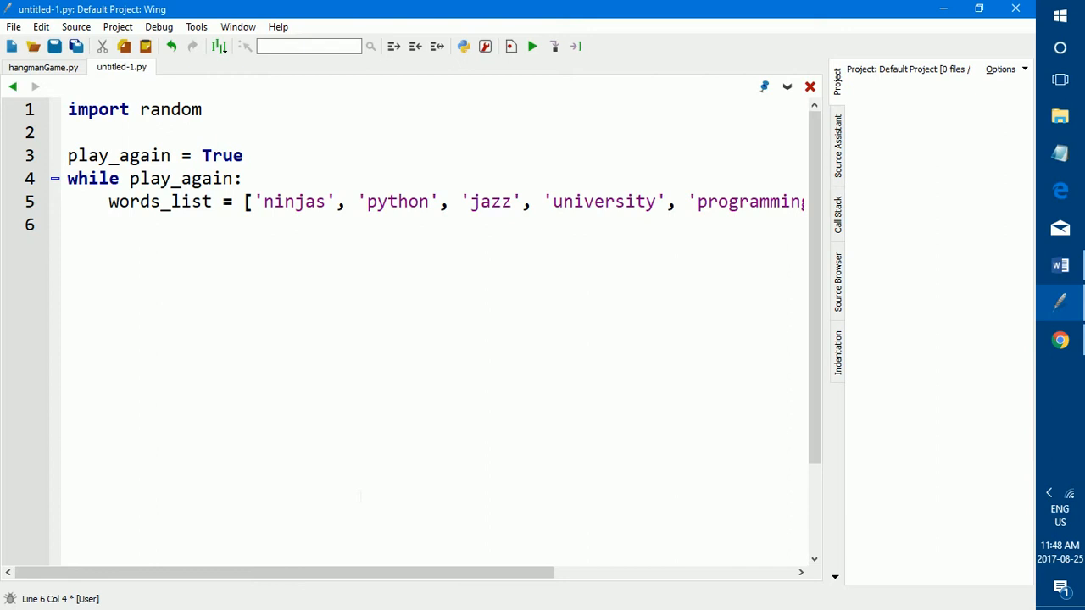
Step: Add the lines guess = None and guessed_letters = [] below words_list
text(gues)
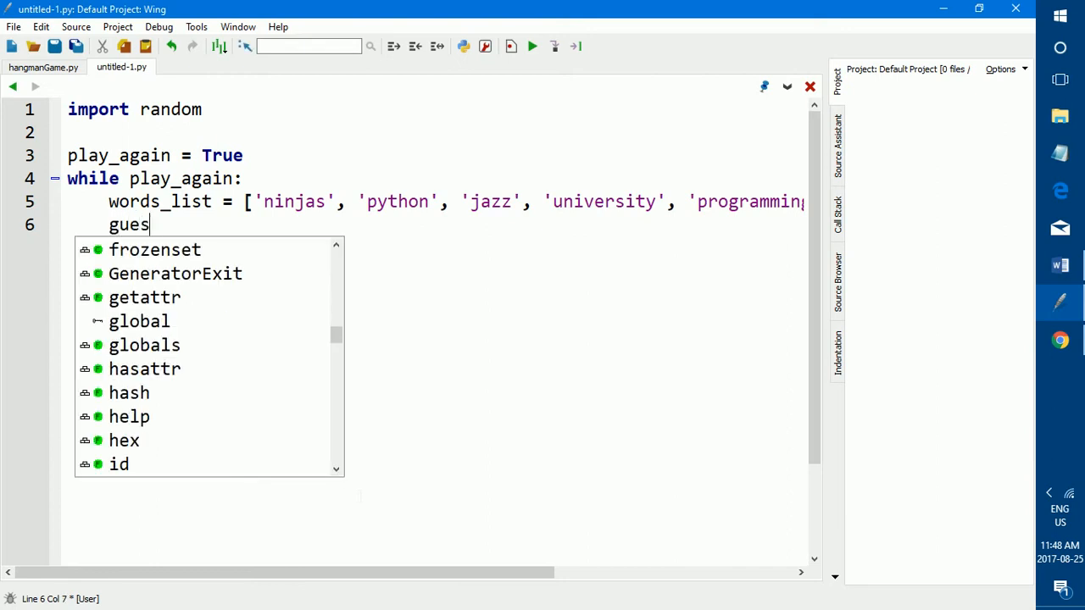
text(s =)
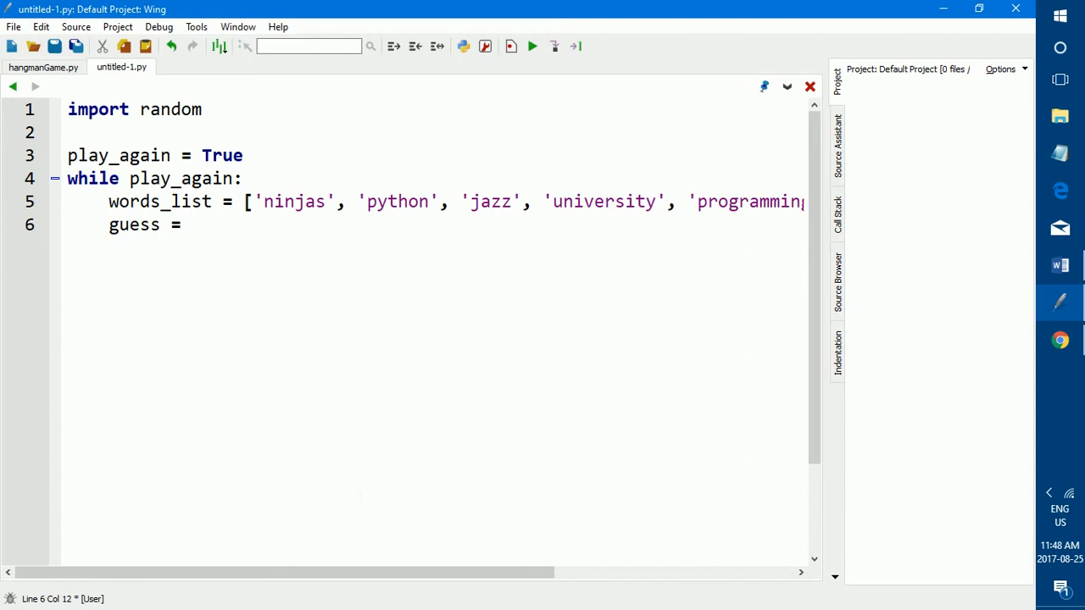
text(None)
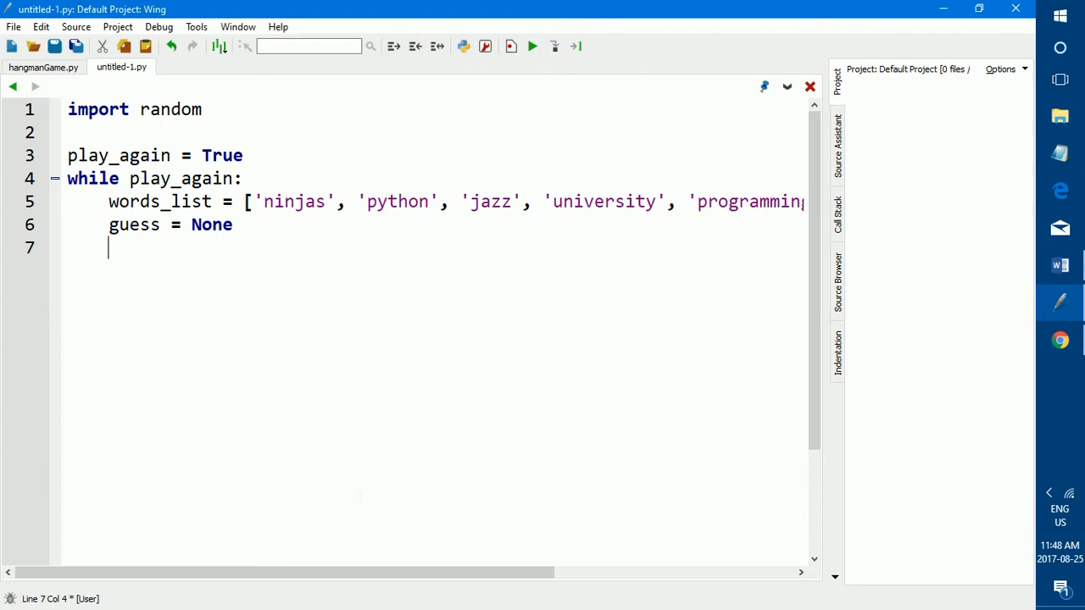
text(guessed_)
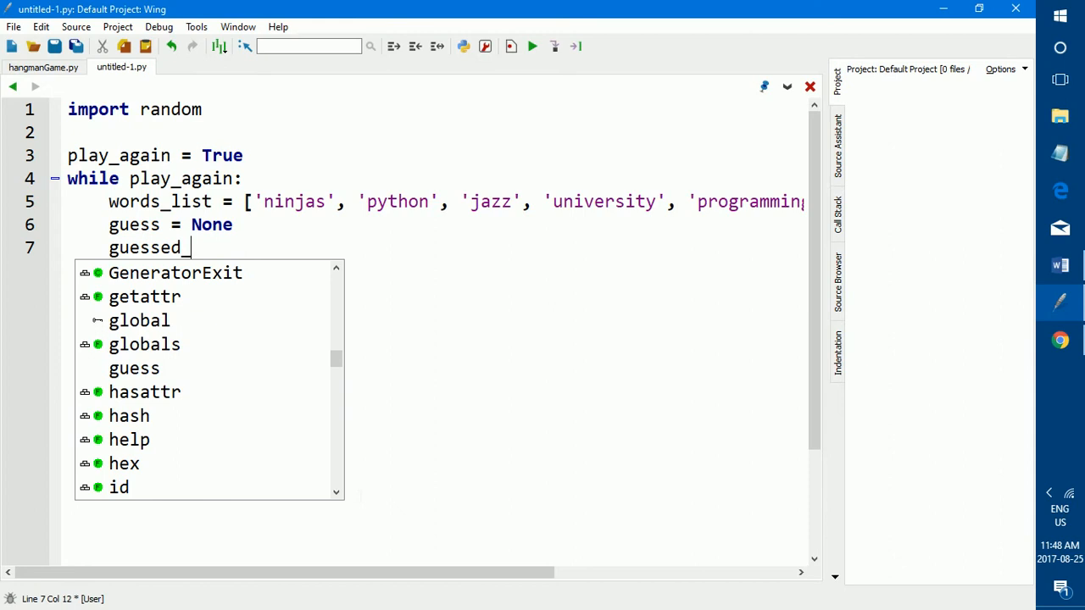
text(letters)
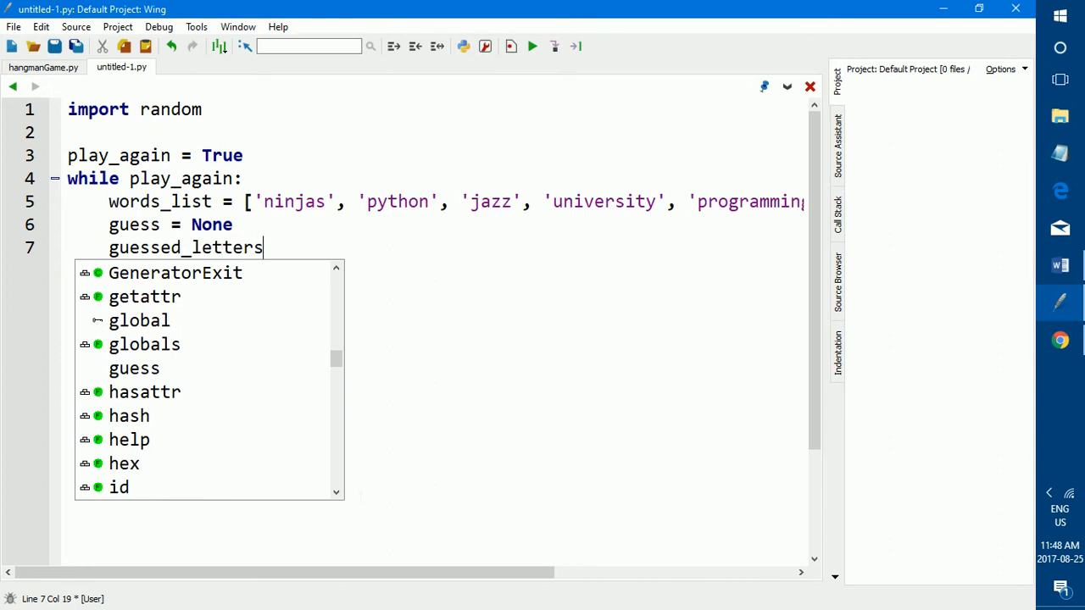
text(= [])
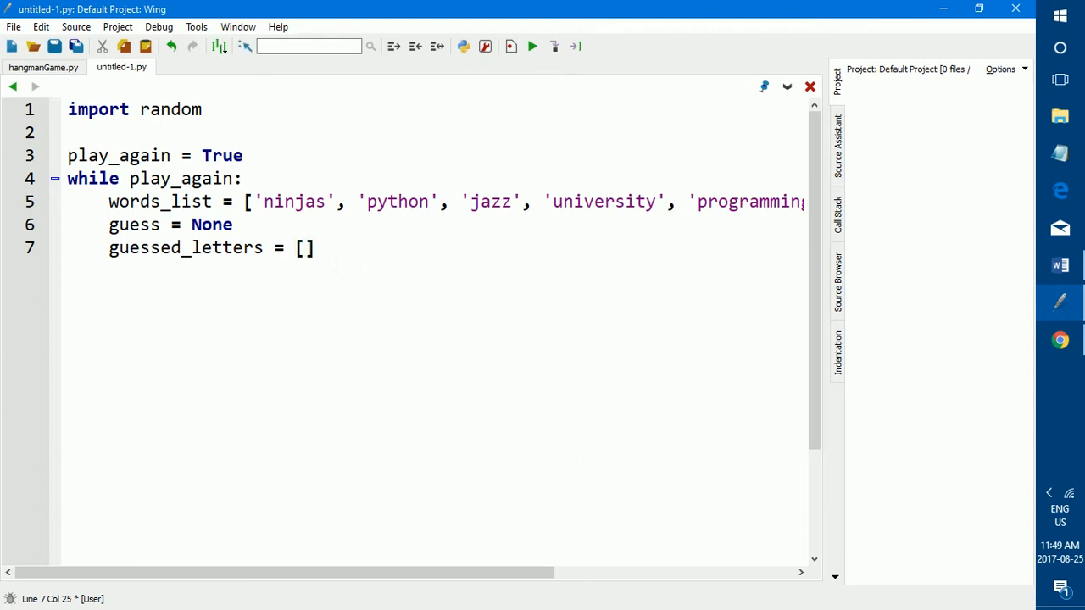
Step: Comment the guess line as '#player guess input'
text(#)
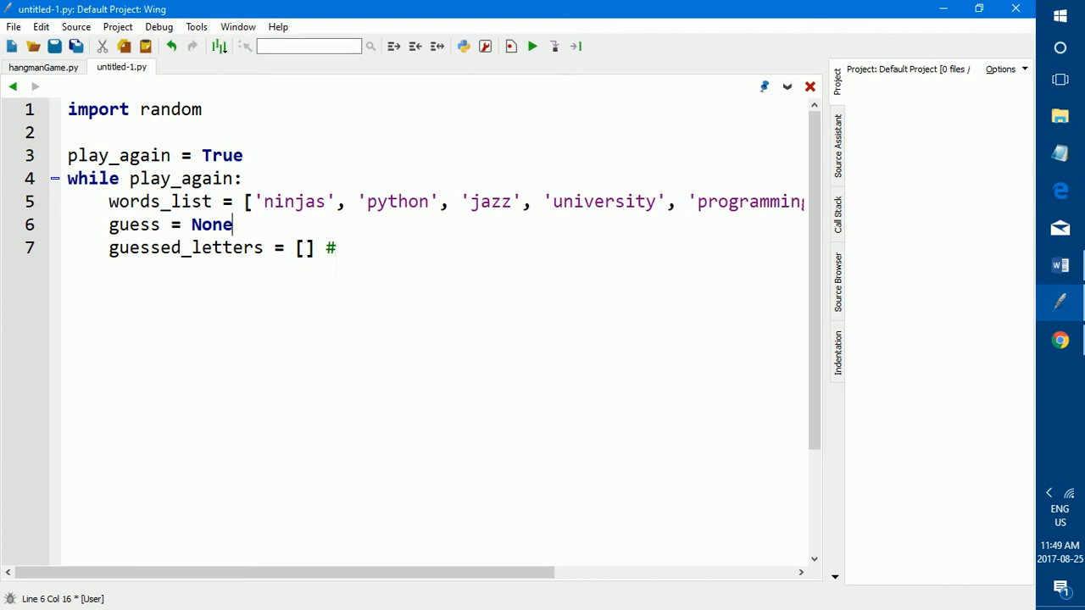
text(#)
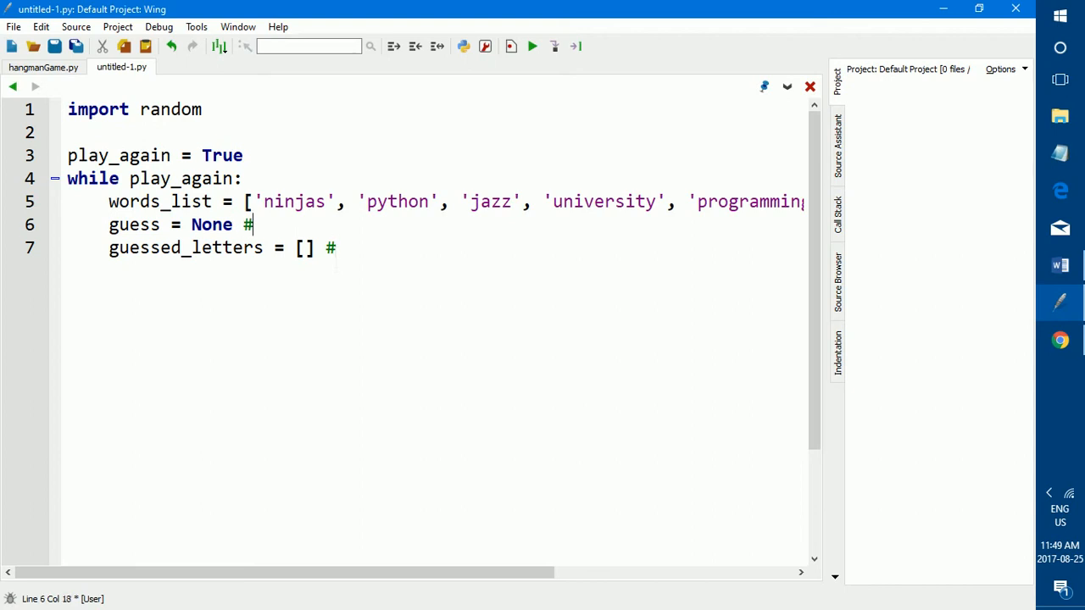
text(player guess)
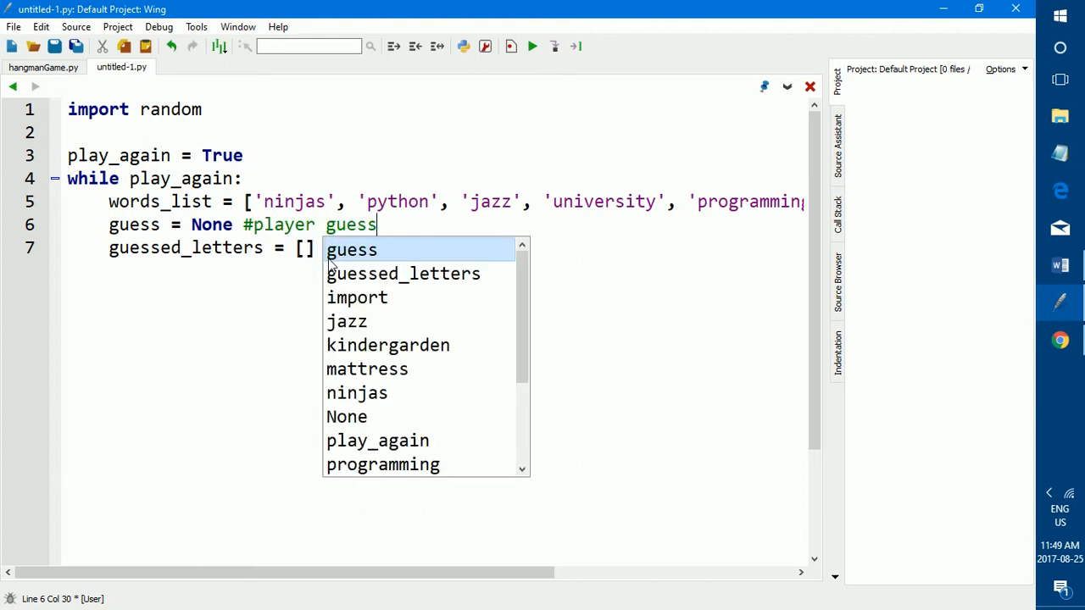
text(input)
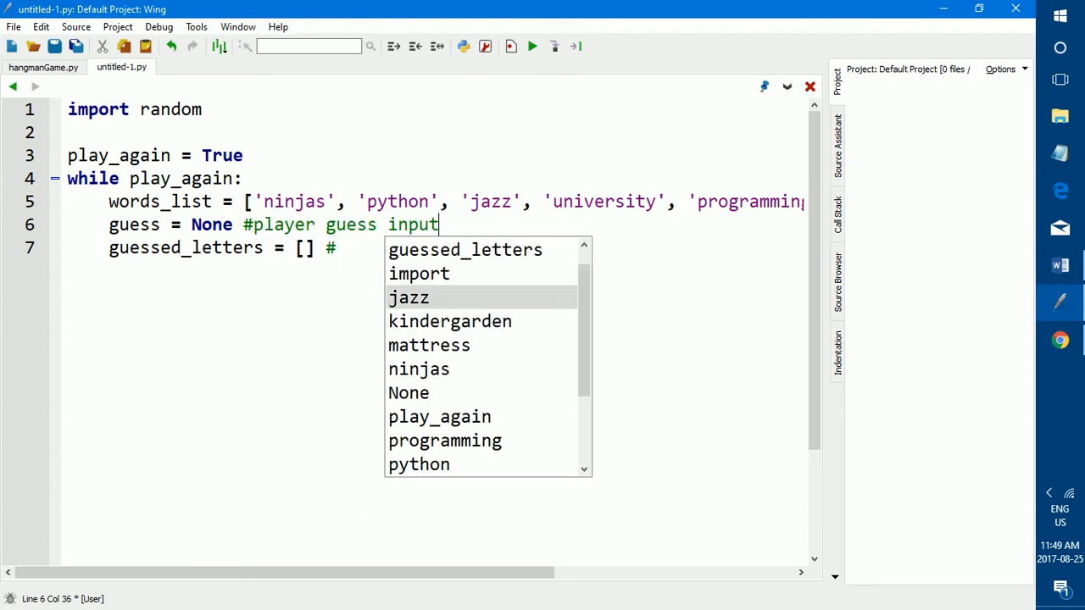
Step: Comment guessed_letters as '#we add all of the users guesses to this list'
key(Escape)
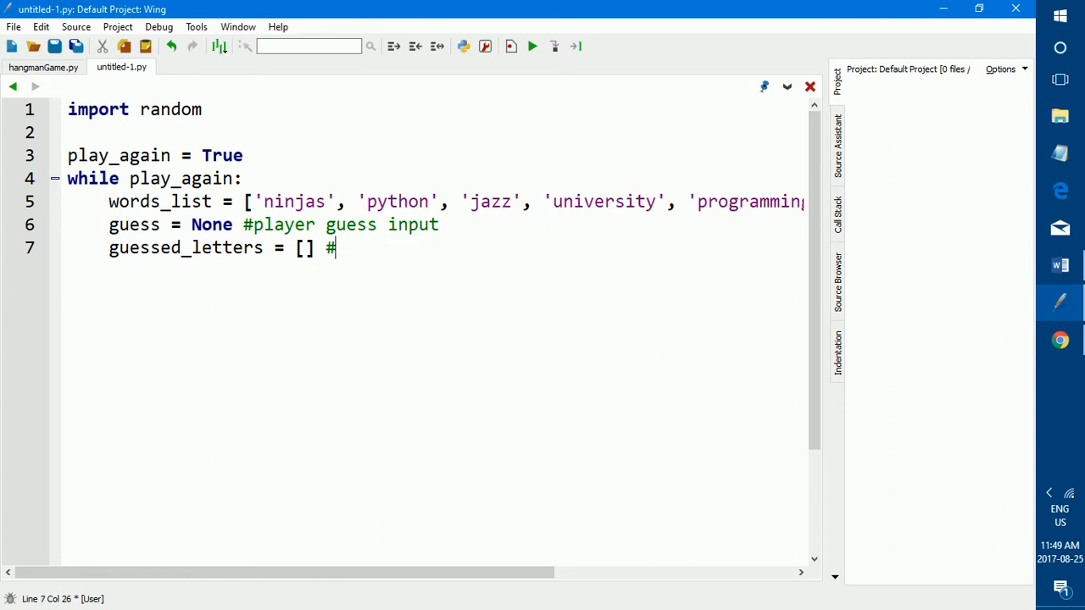
text(we add)
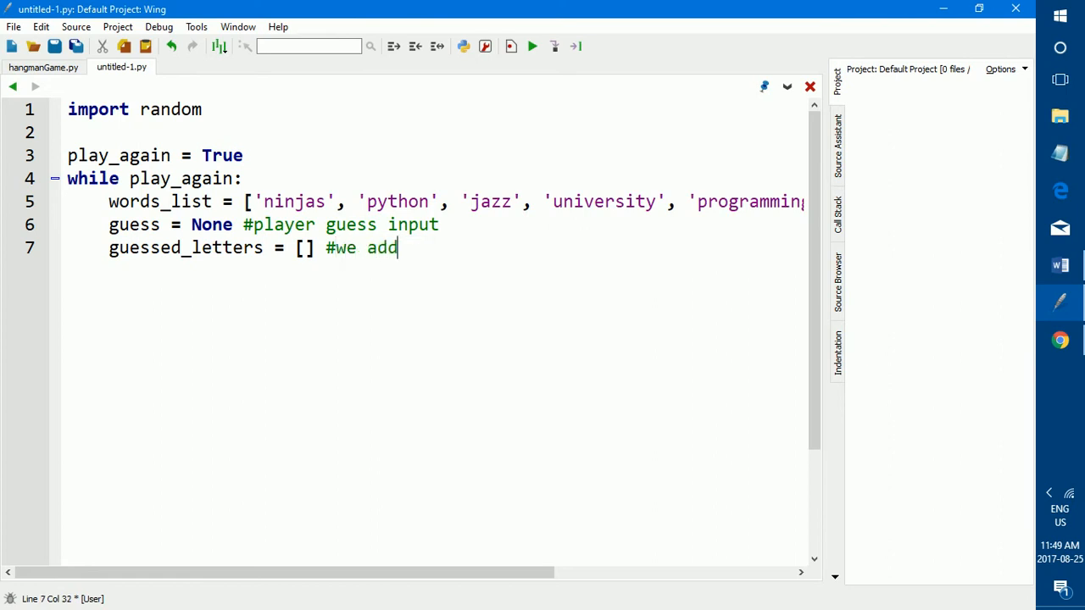
text(all of the users ue)
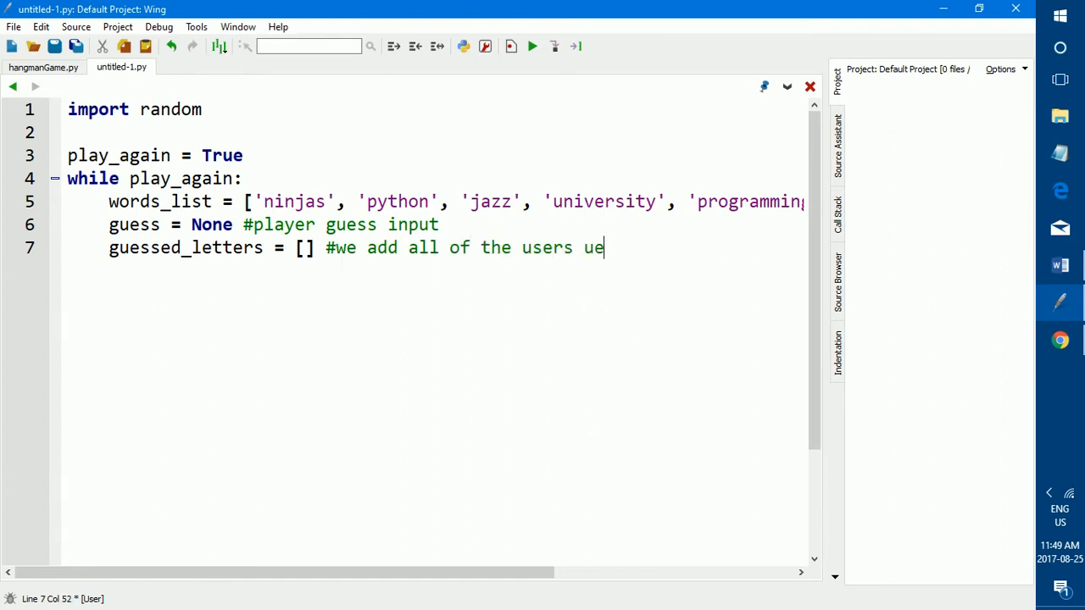
text(sses)
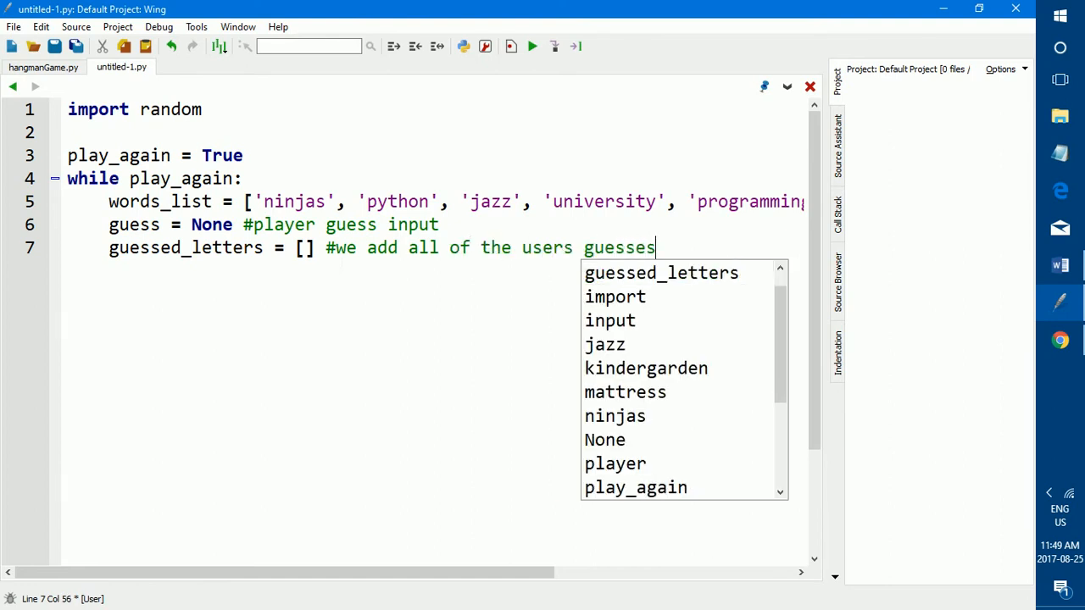
text(to thi)
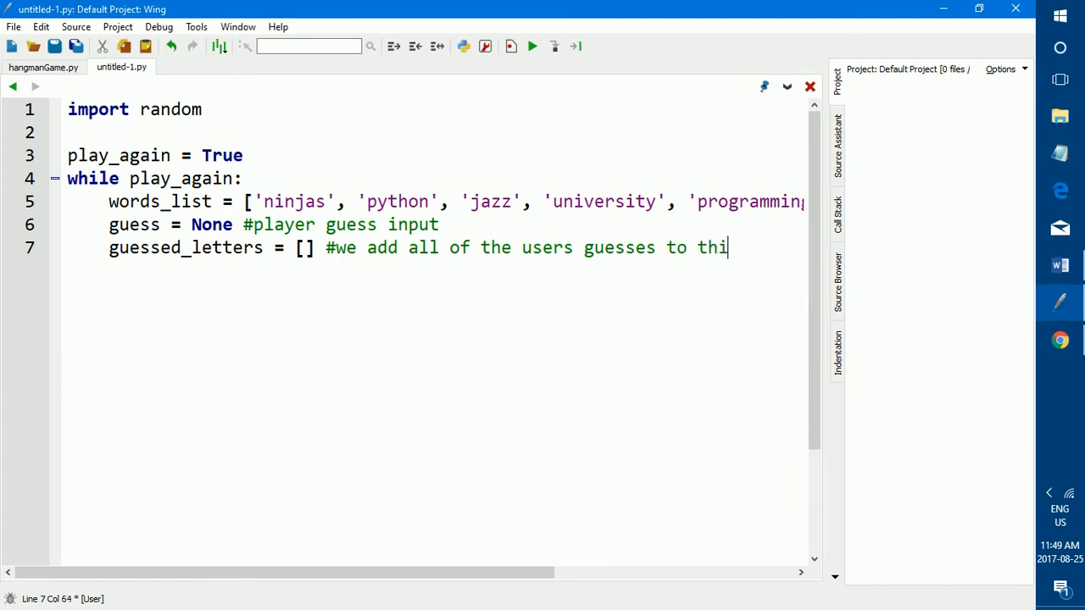
text(s list)
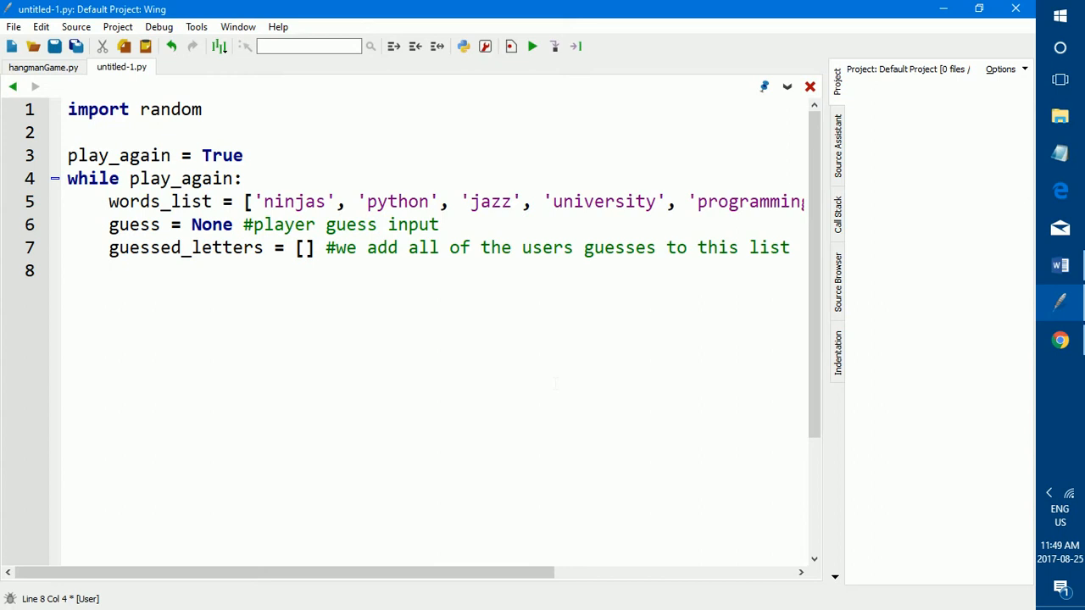
Step: Add blank_word = [] commented as replacing all the letters of the chosen word
text(bla)
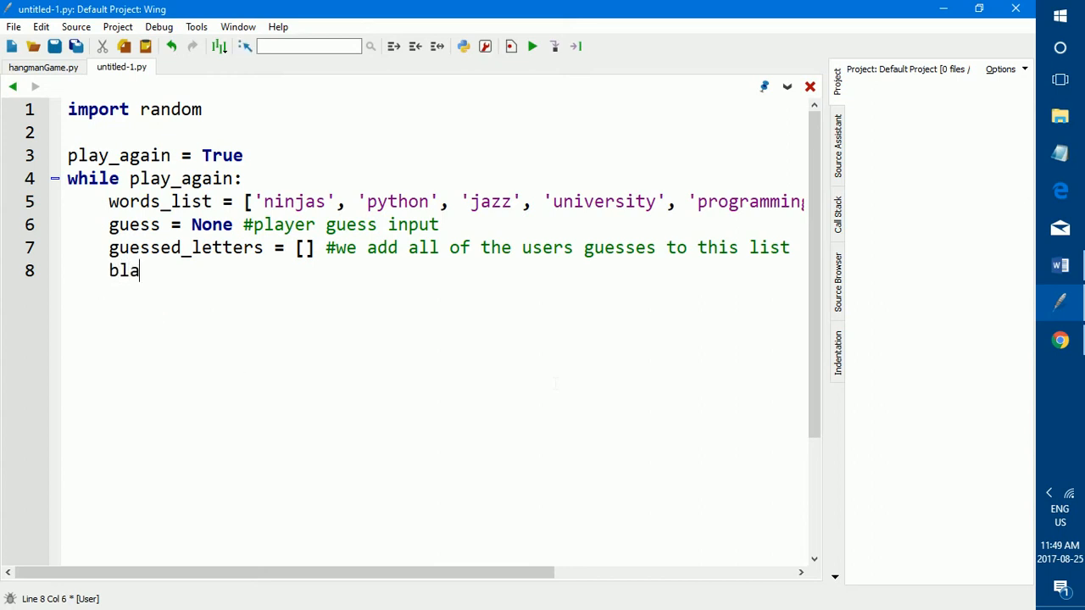
text(nk_word)
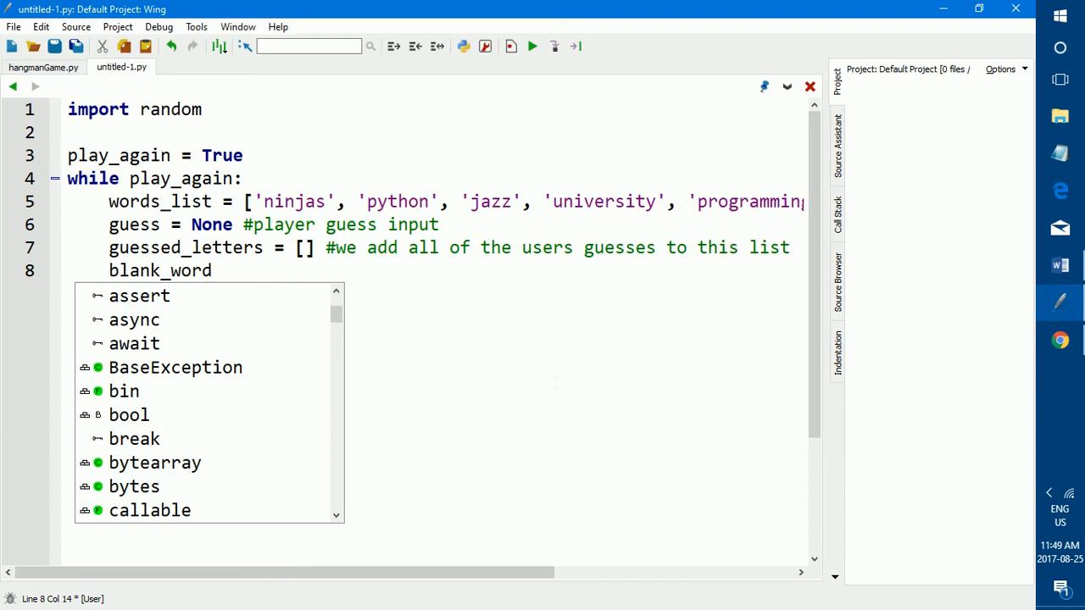
text(= [)
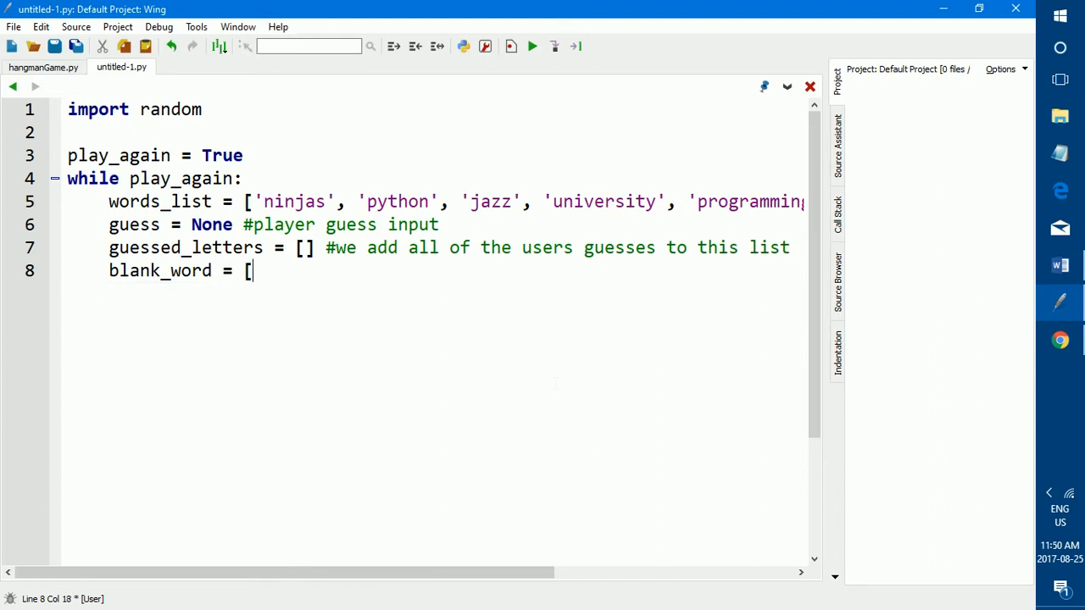
text(] #)
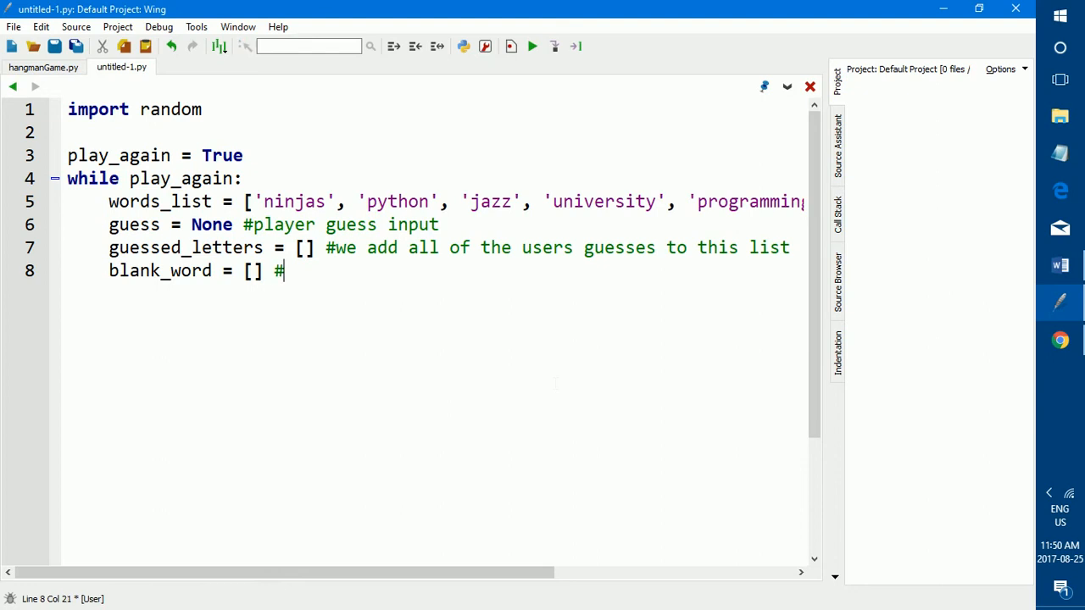
text(replacing)
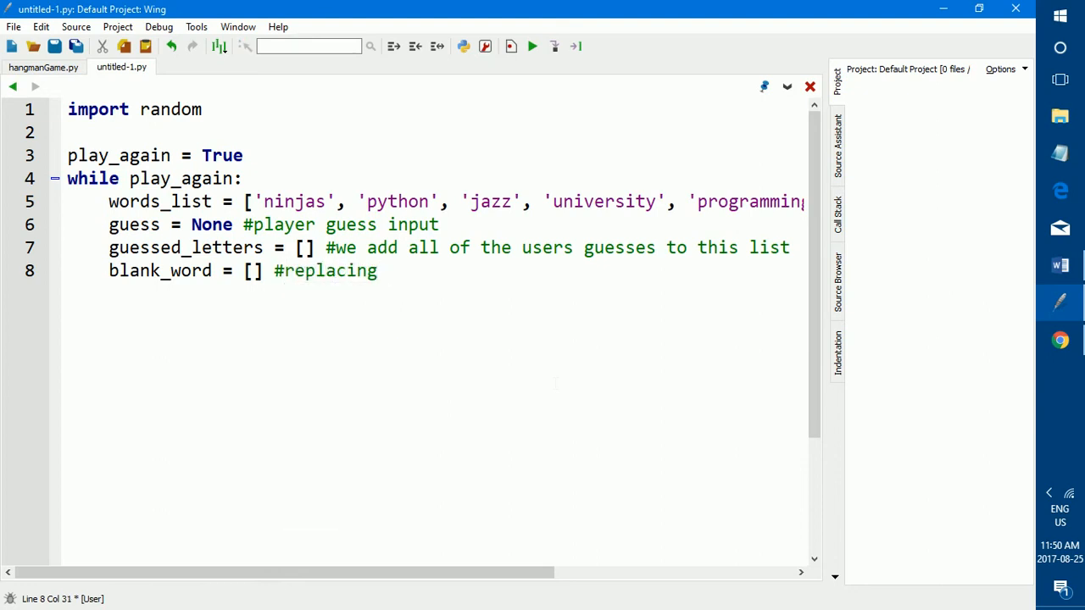
text(all of the letters o)
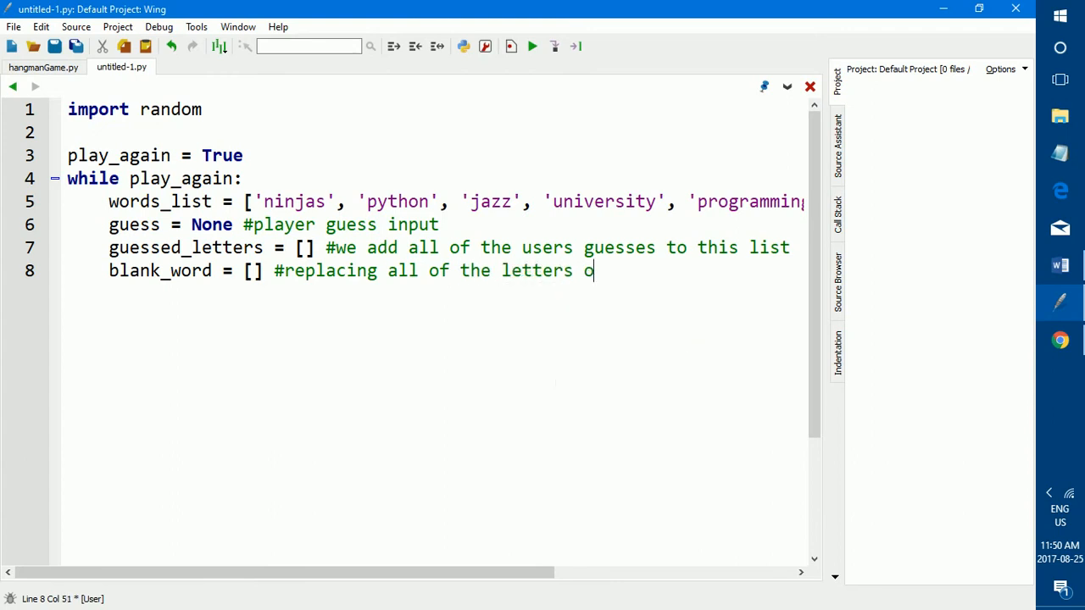
text(f the chosen word wi)
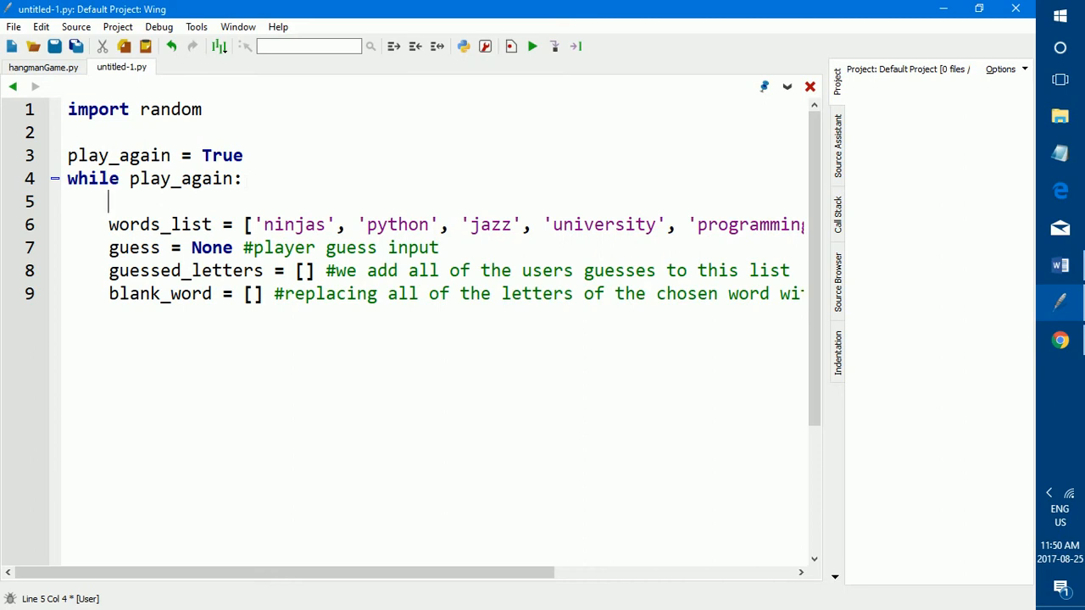
Step: Write chosenword = random.choice(words_list) above the word list, then remove that line
text(chosenword)
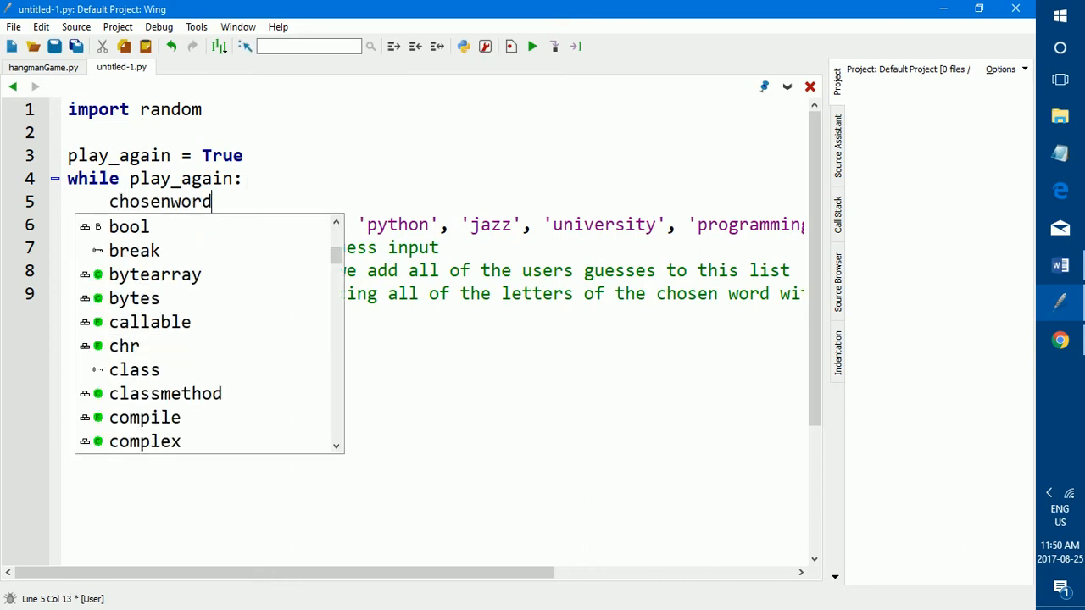
text(=)
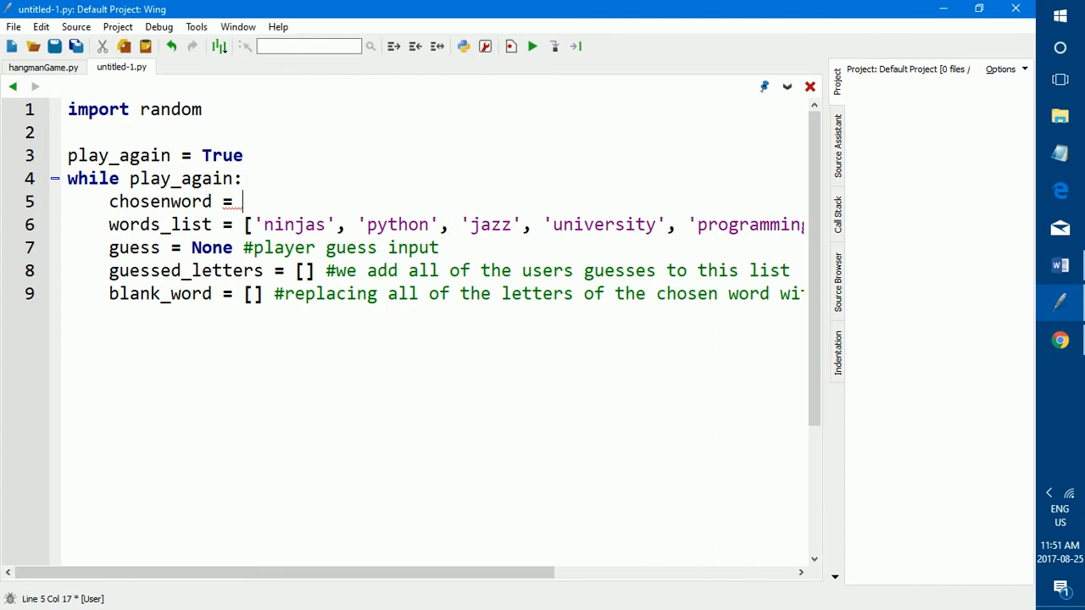
text(random)
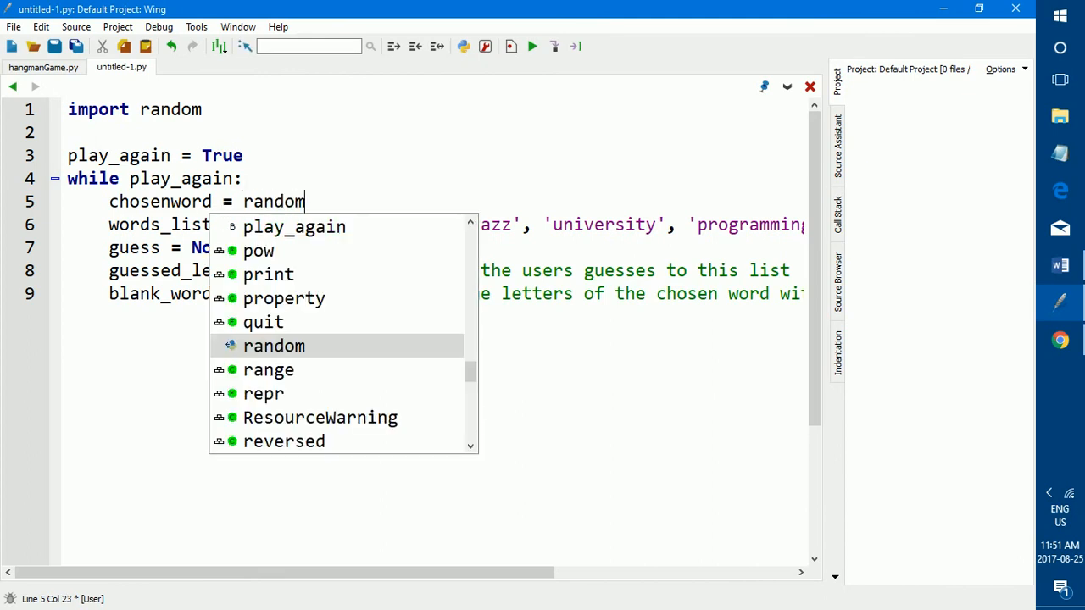
text(.ch)
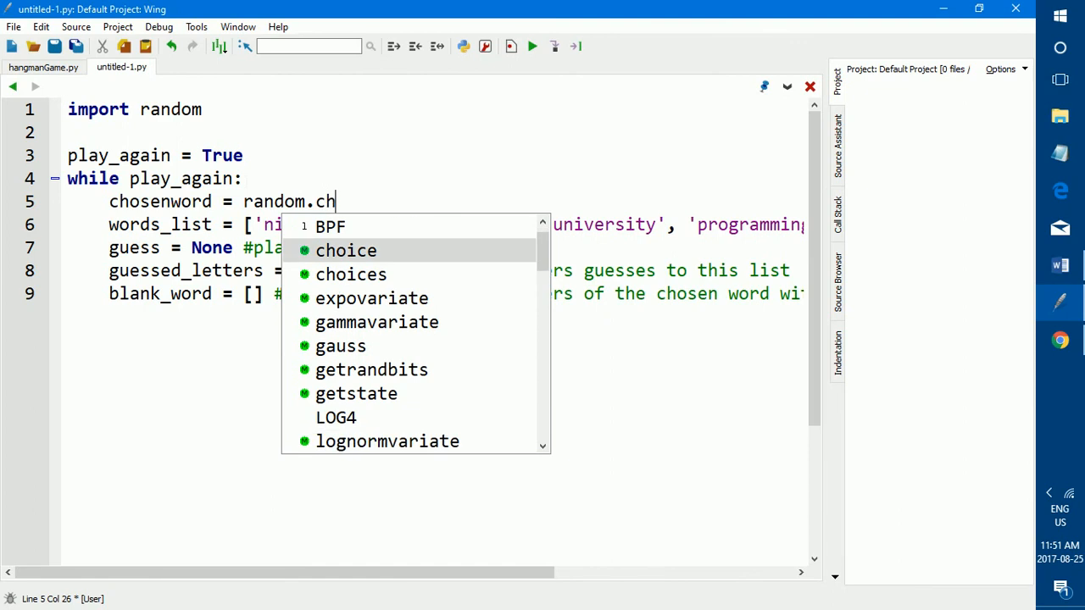
text(oice()
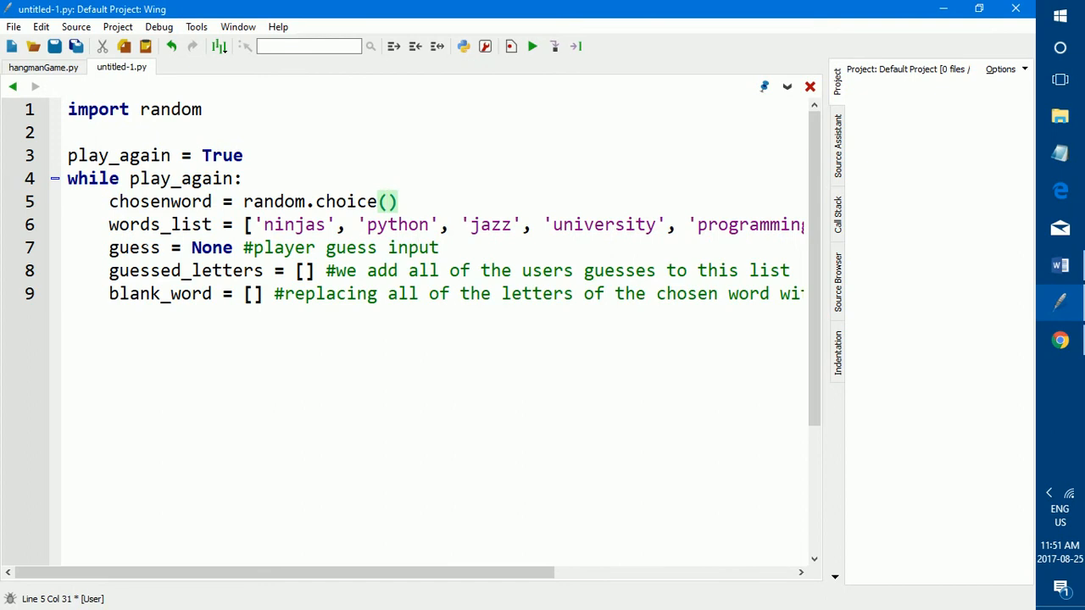
text(words_list)
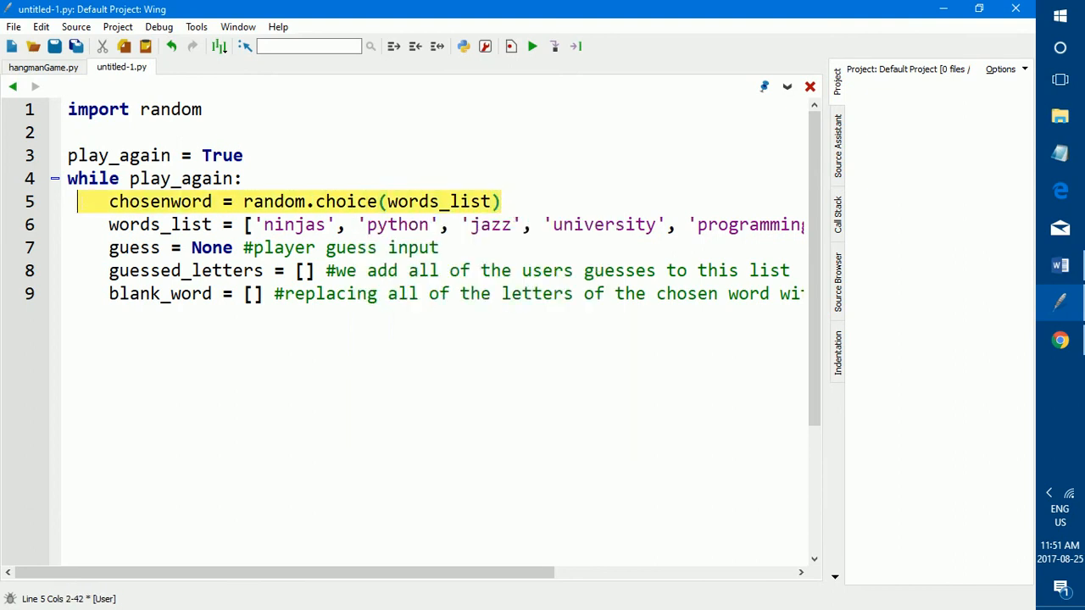
key(Delete)
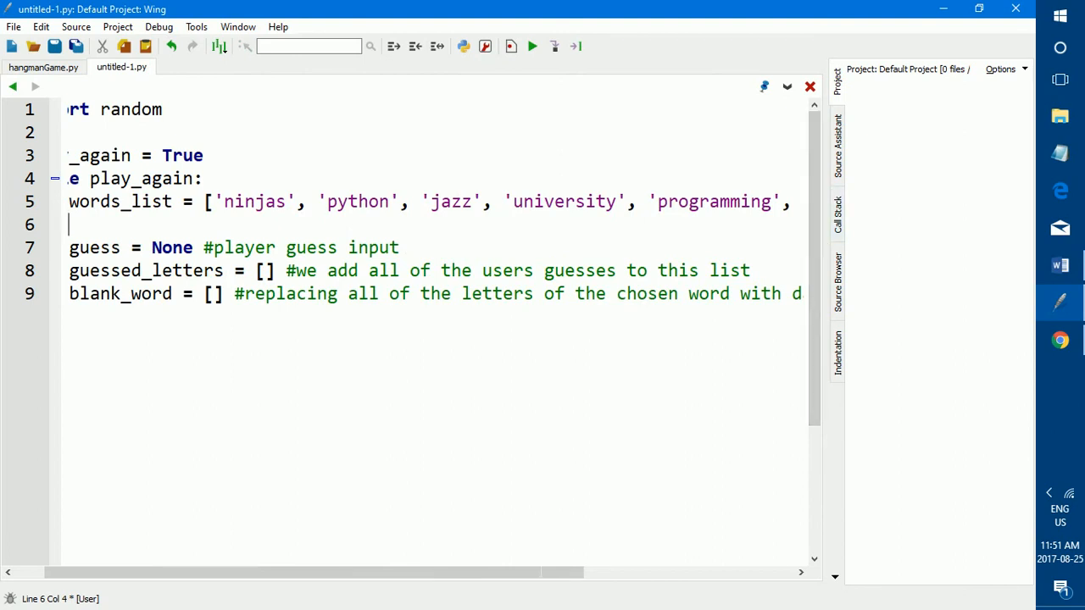
Step: Set chosenword = random.choice(words_list).lower() on the blank line below words_list
scroll(left, 3)
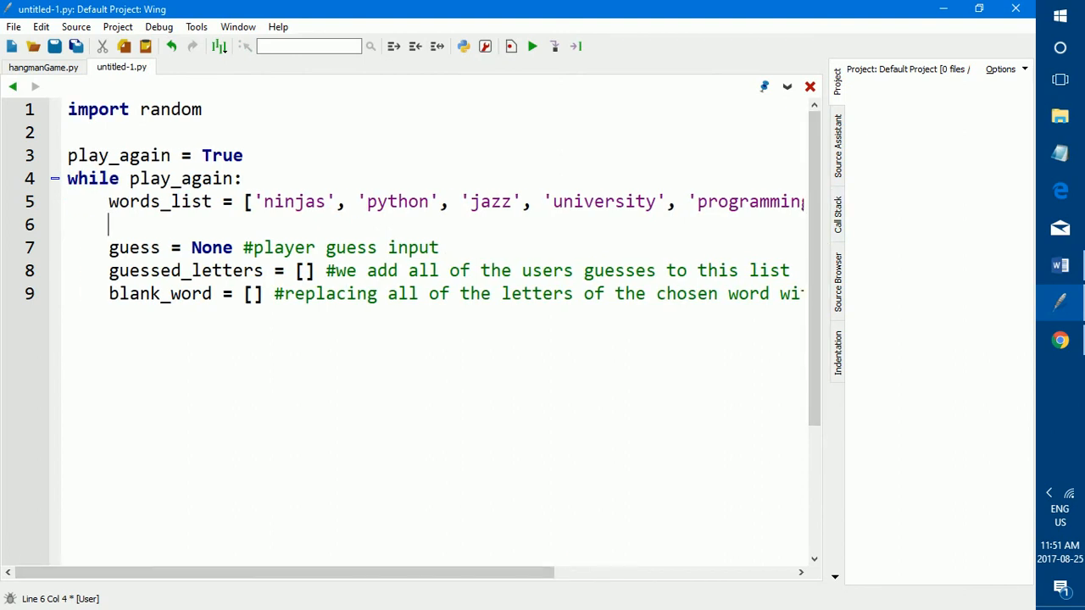
text(chosenword = random.choice(words_list))
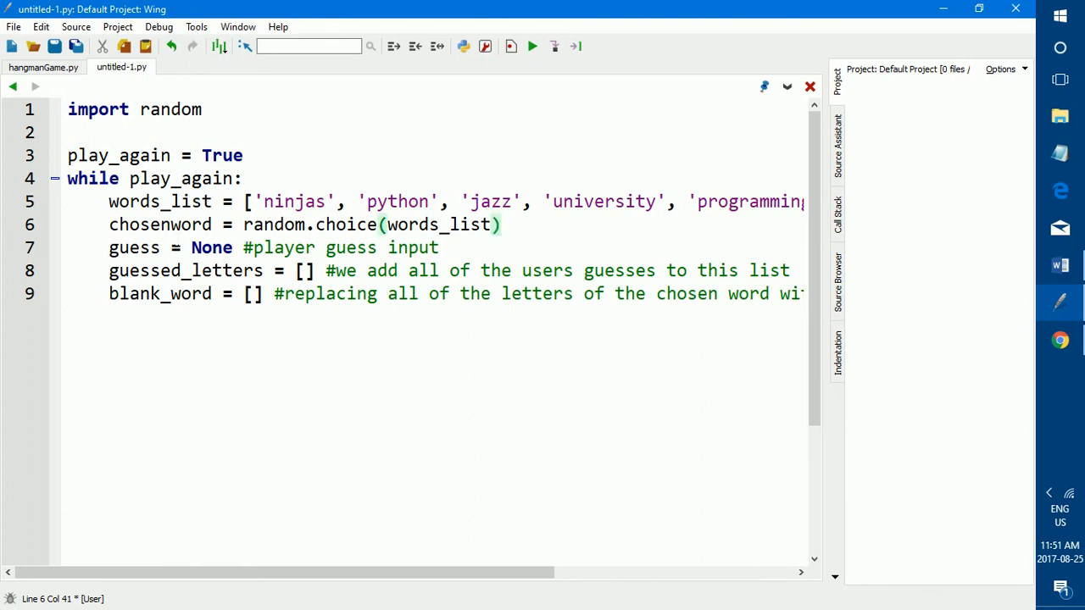
text(.o)
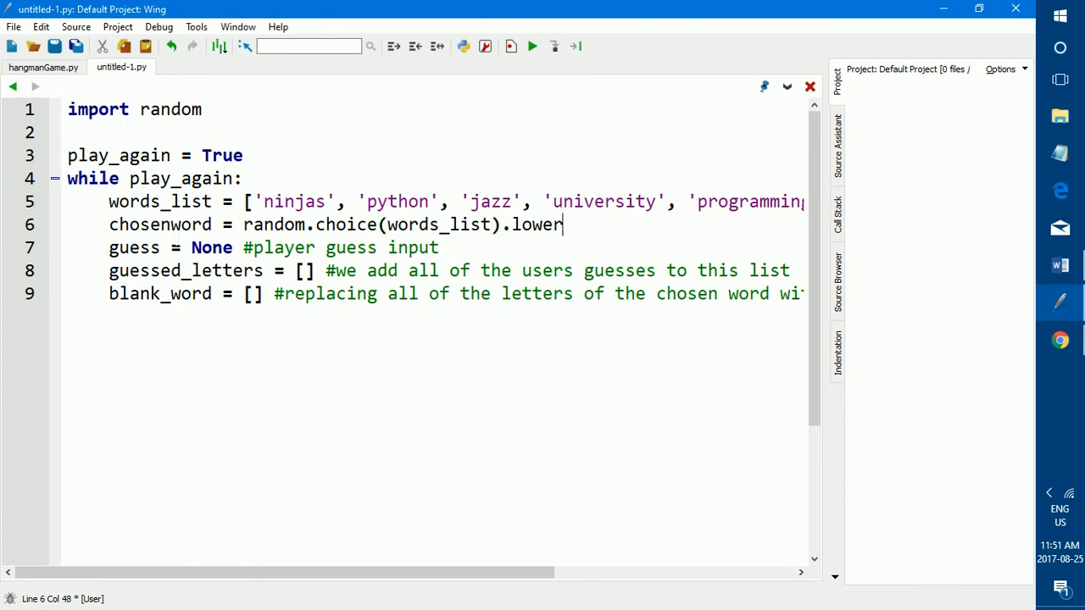
text(())
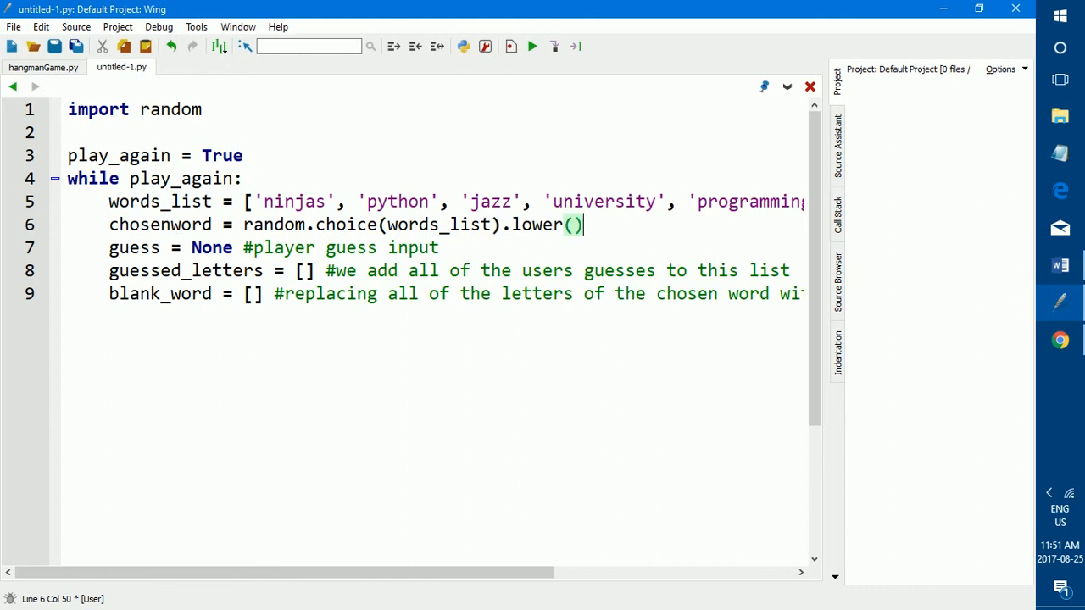
click(341, 224)
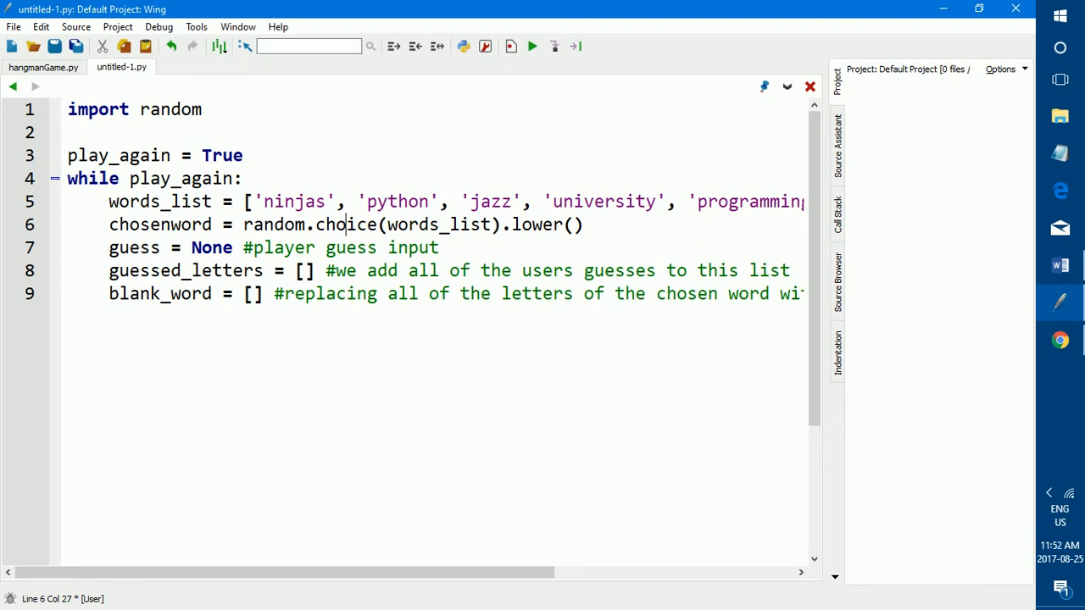
scroll(right, 3)
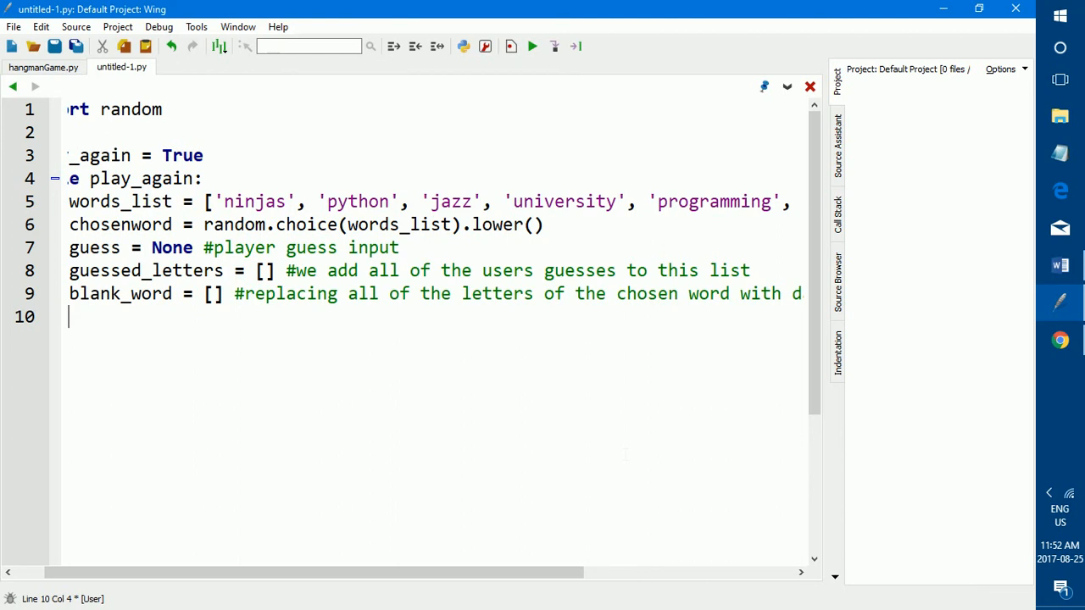
Step: Add a 'for letter in chosenword:' loop that appends "-" to blank_word for each letter
text(for letter in)
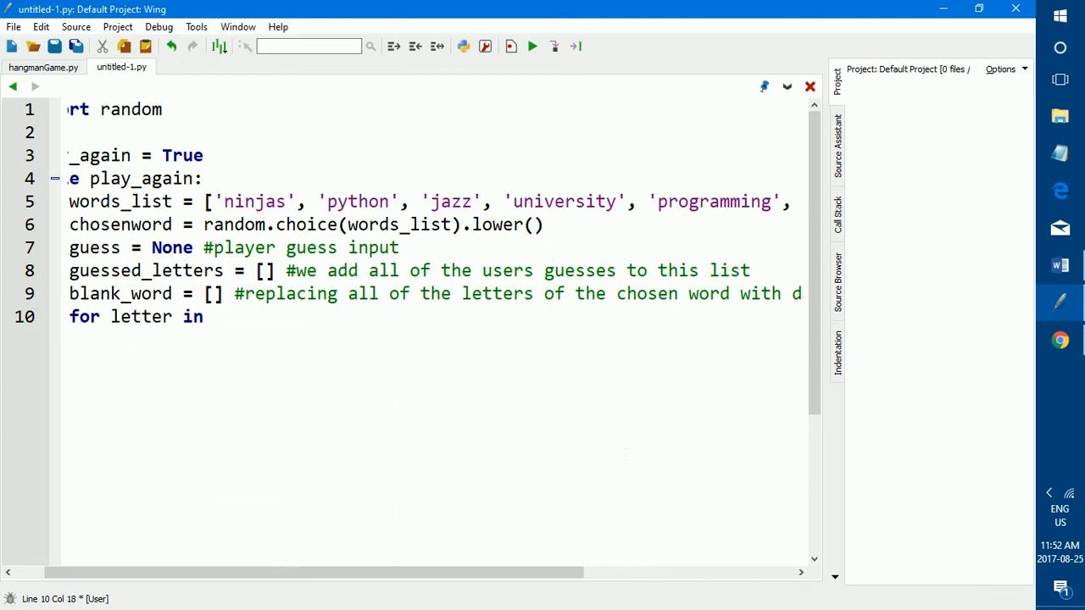
text(chosenword:)
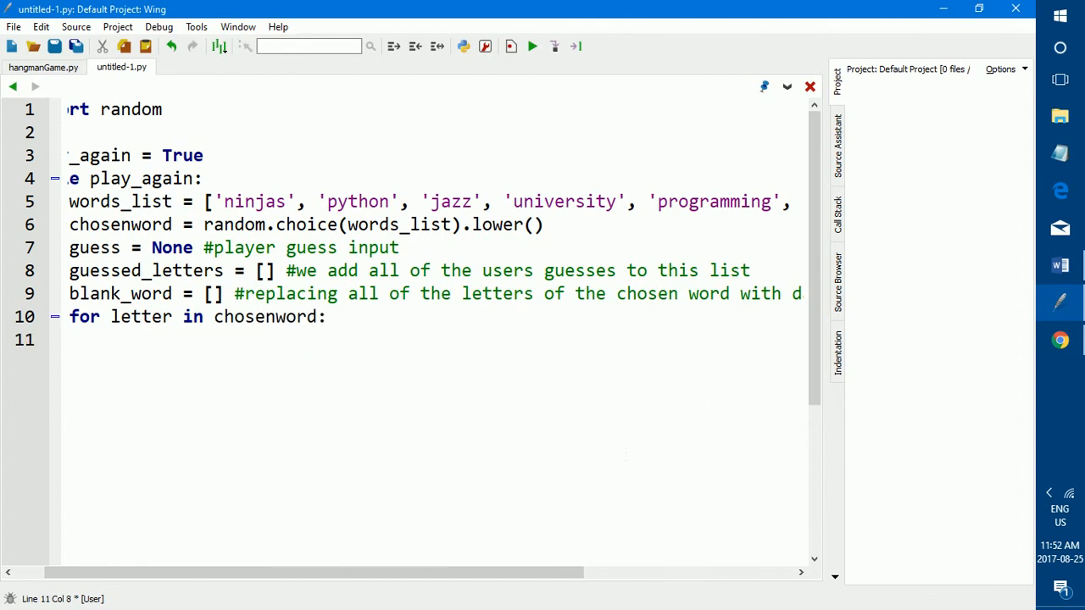
text(bl)
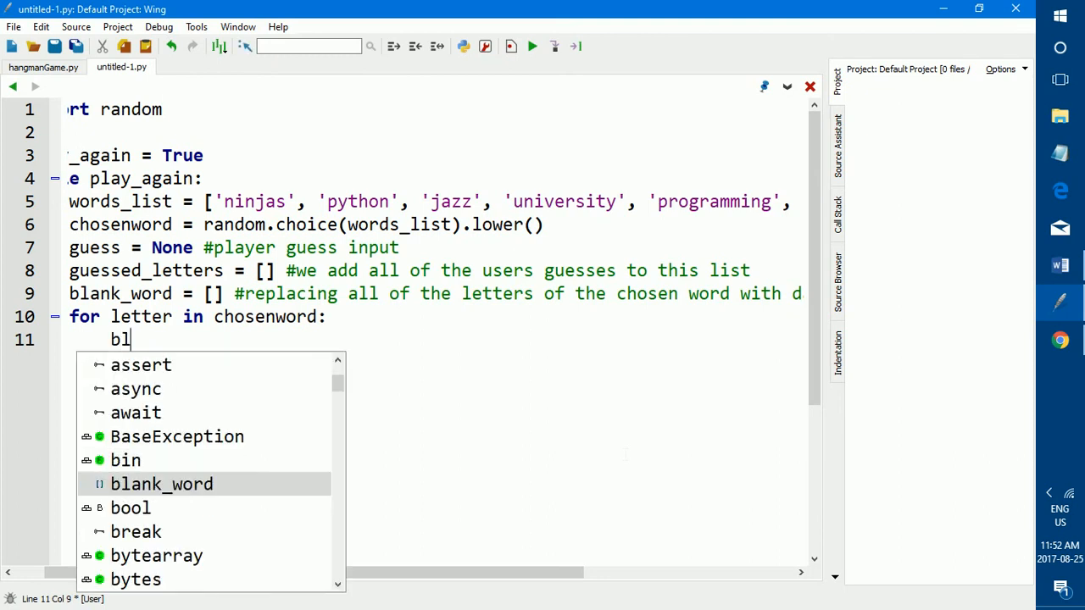
text(ank_wor)
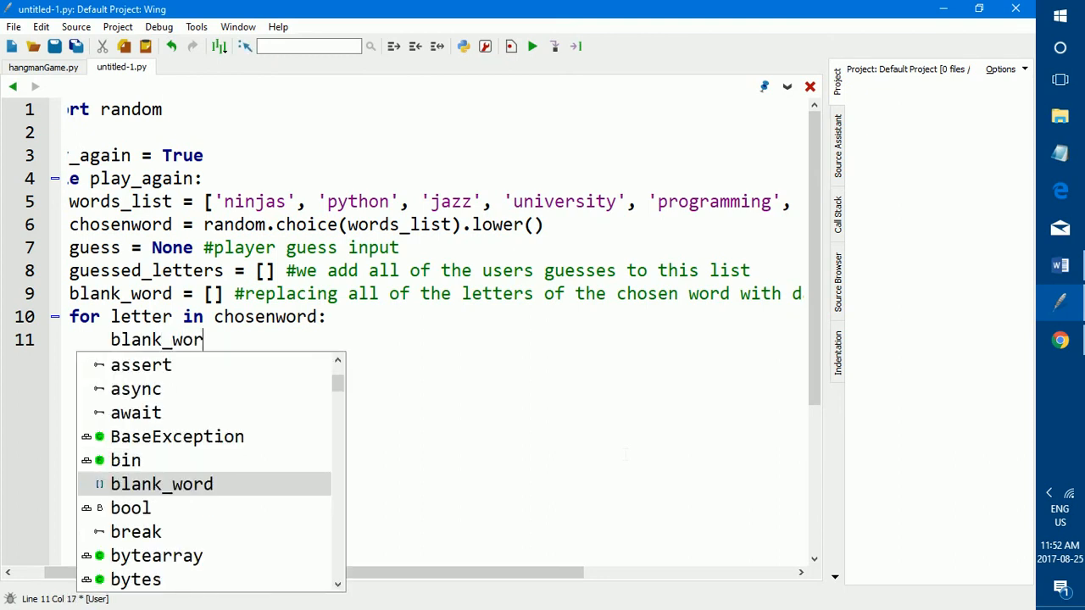
text(d.append()
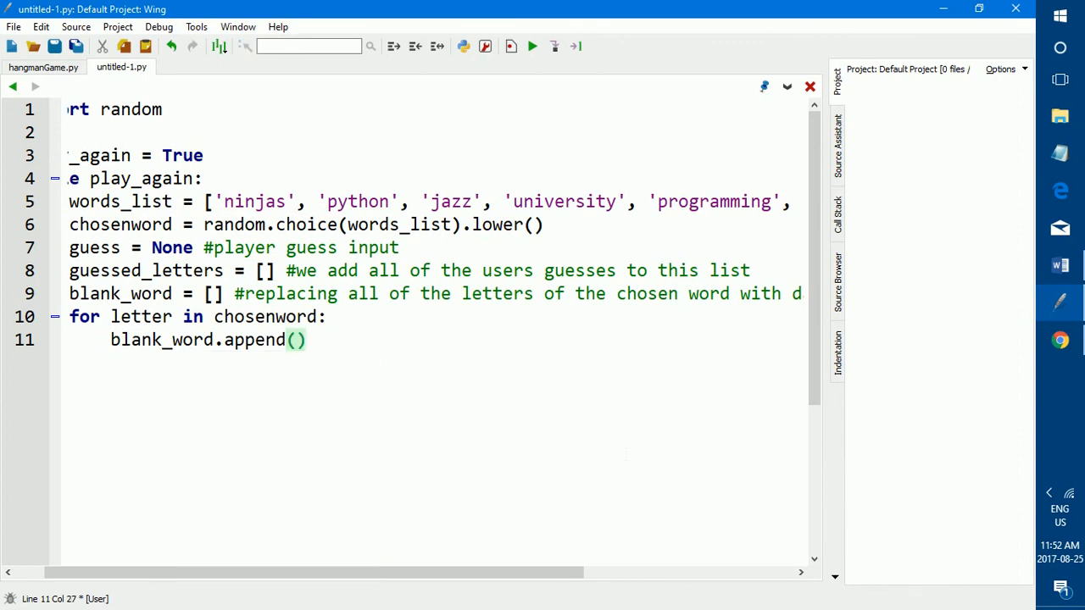
key(Left)
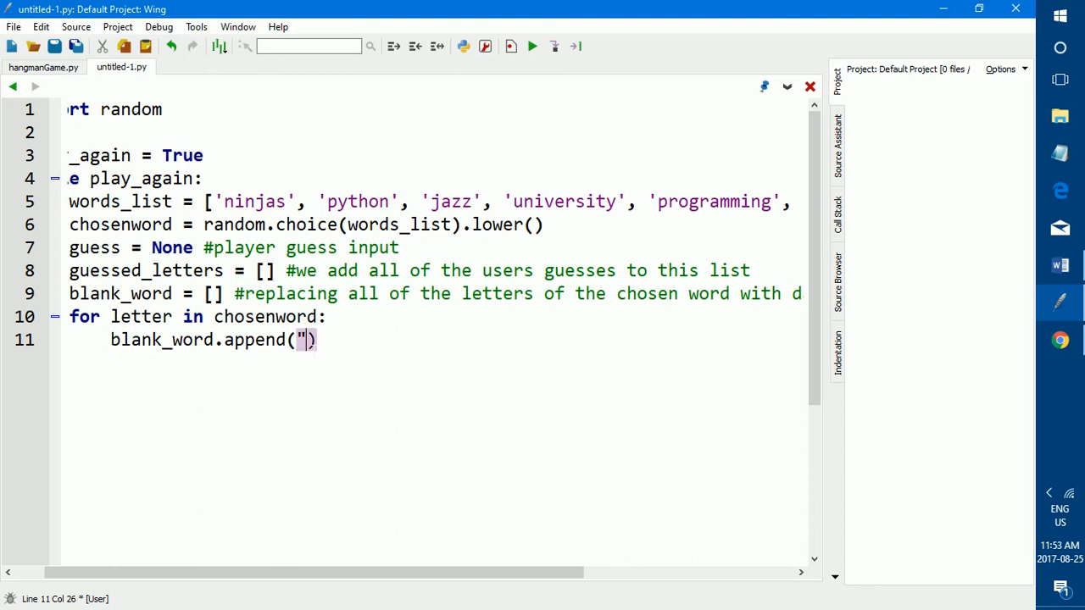
text(-")
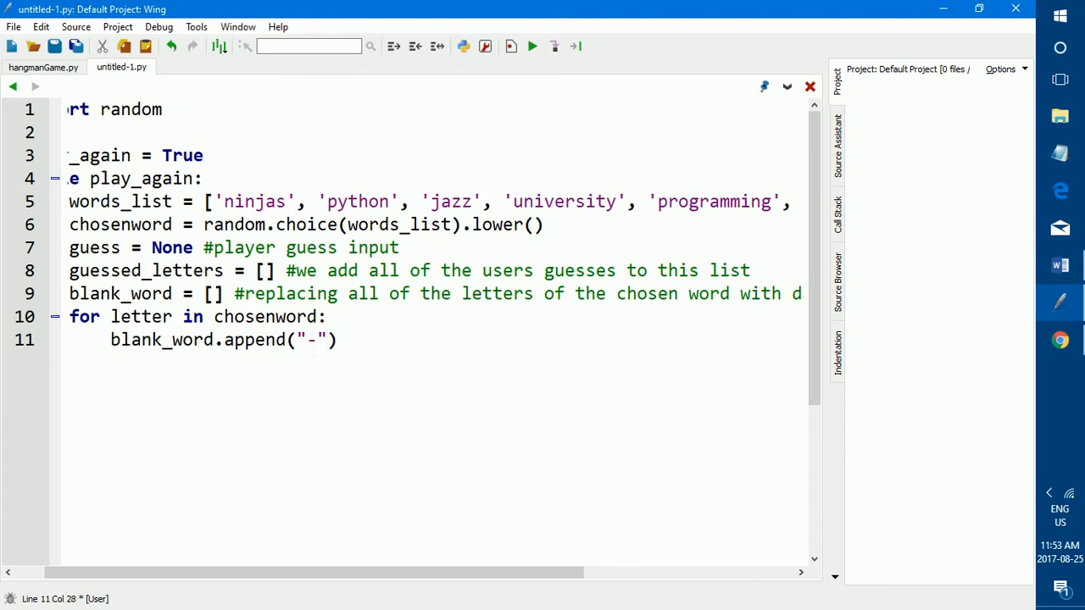